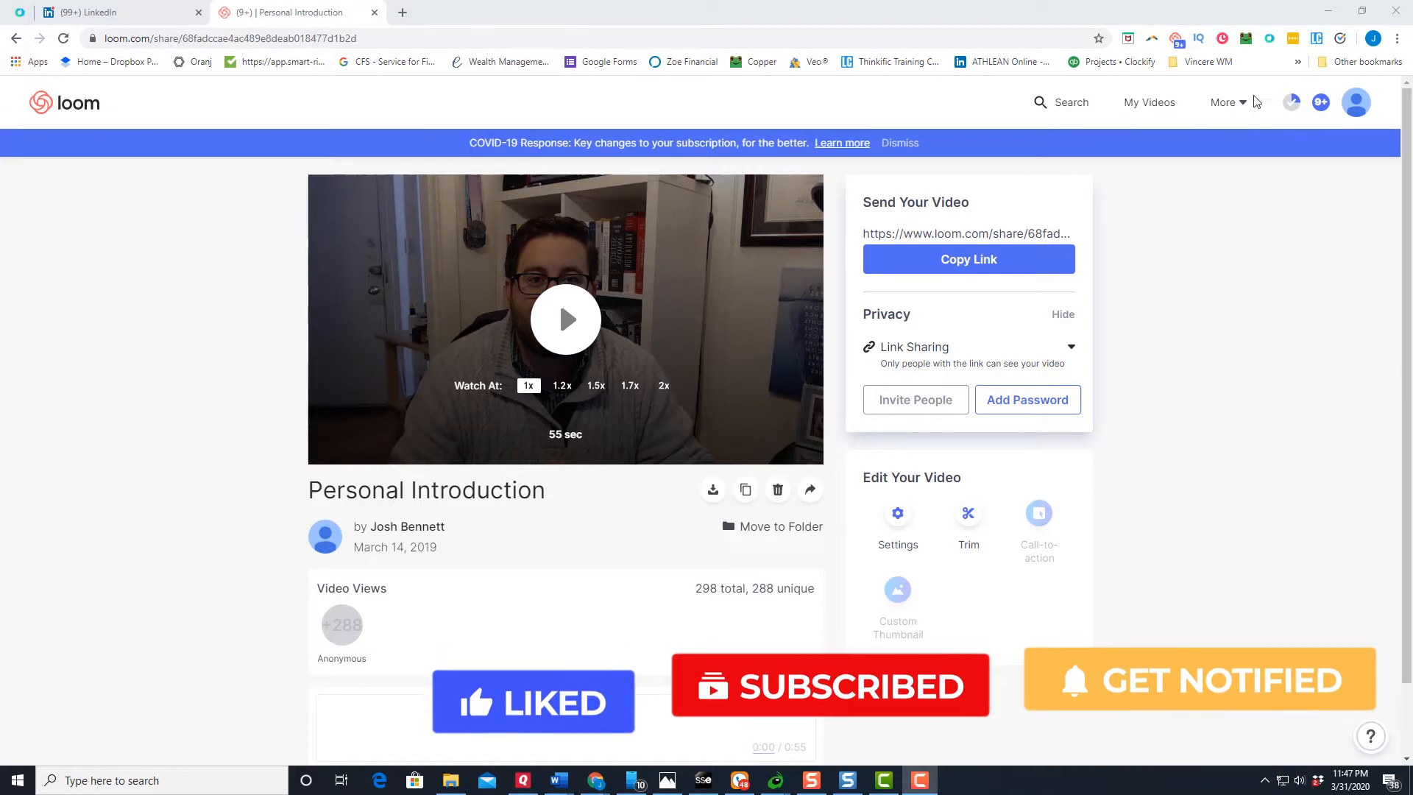
pyautogui.moveTo(1175, 38)
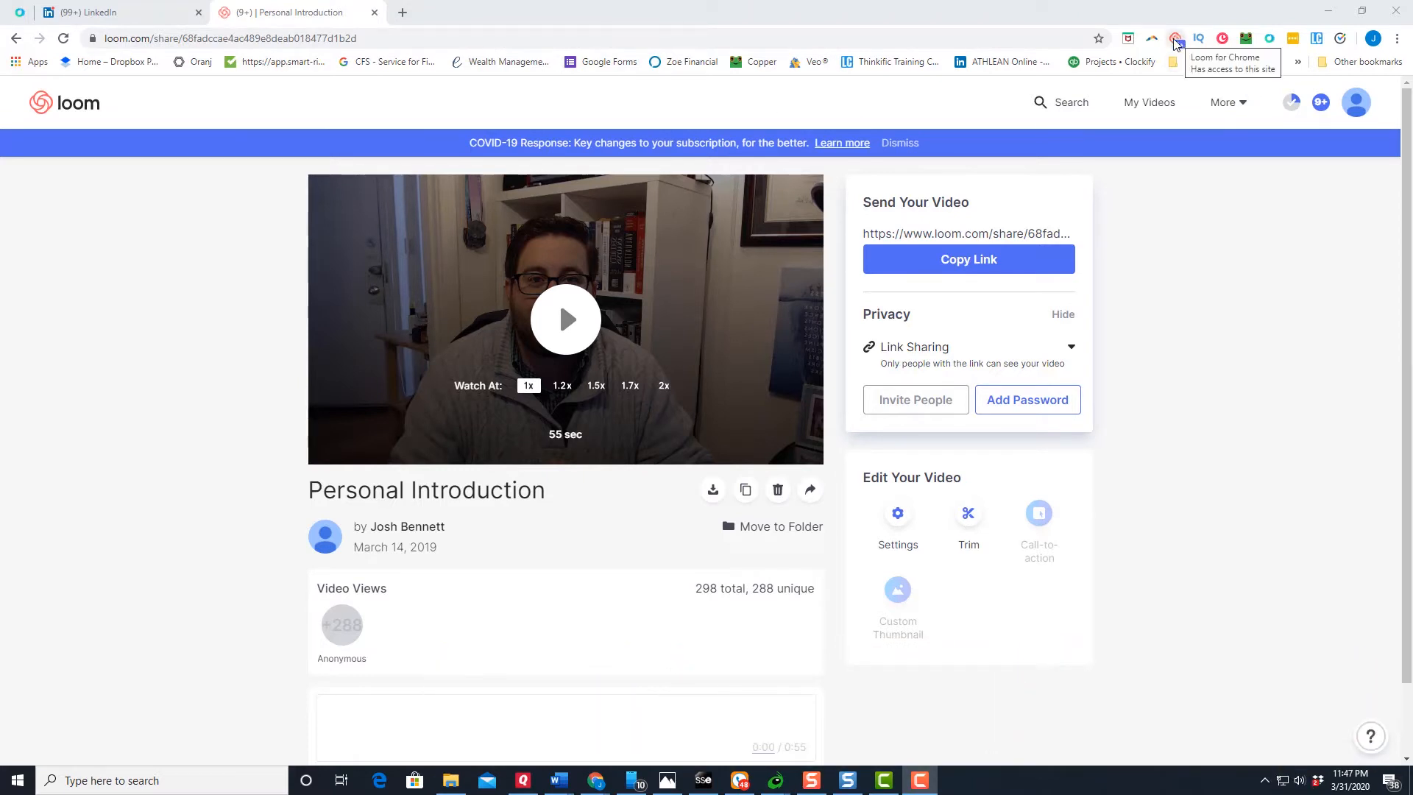
pyautogui.moveTo(1176, 39)
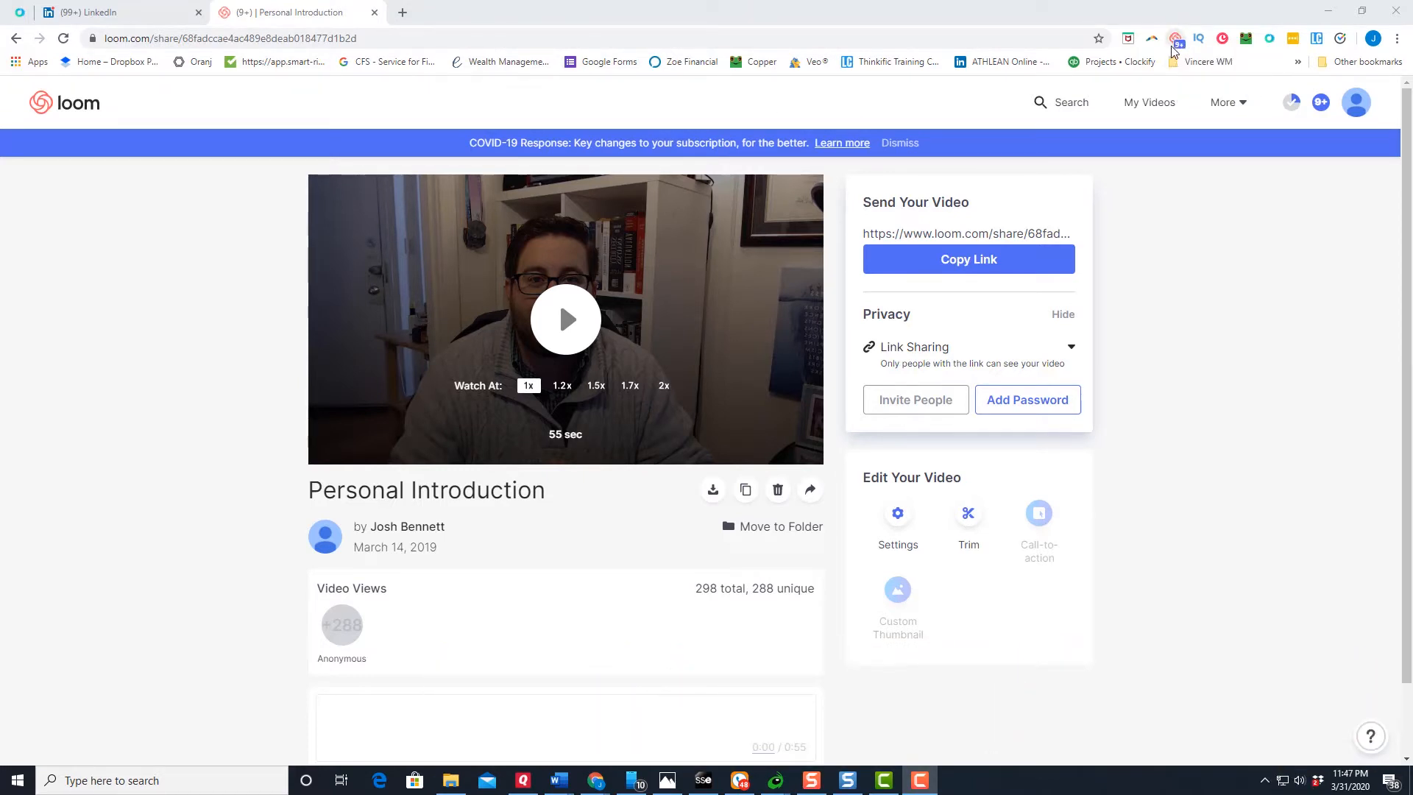
# Step: Copy the Loom share link (loom.com/share/68fadcc…) and paste it into the LinkedIn message
pyautogui.click(1175, 38)
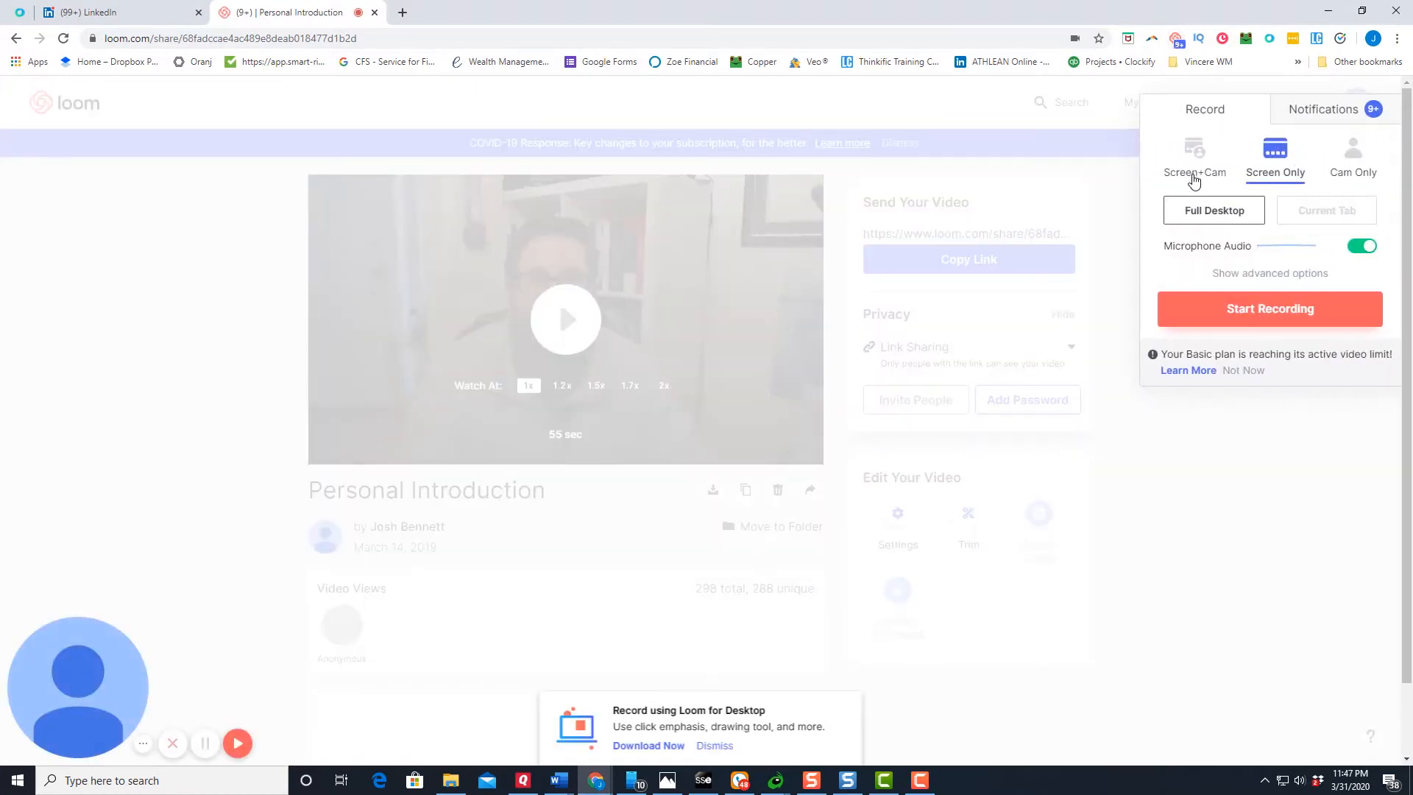
pyautogui.moveTo(1275, 169)
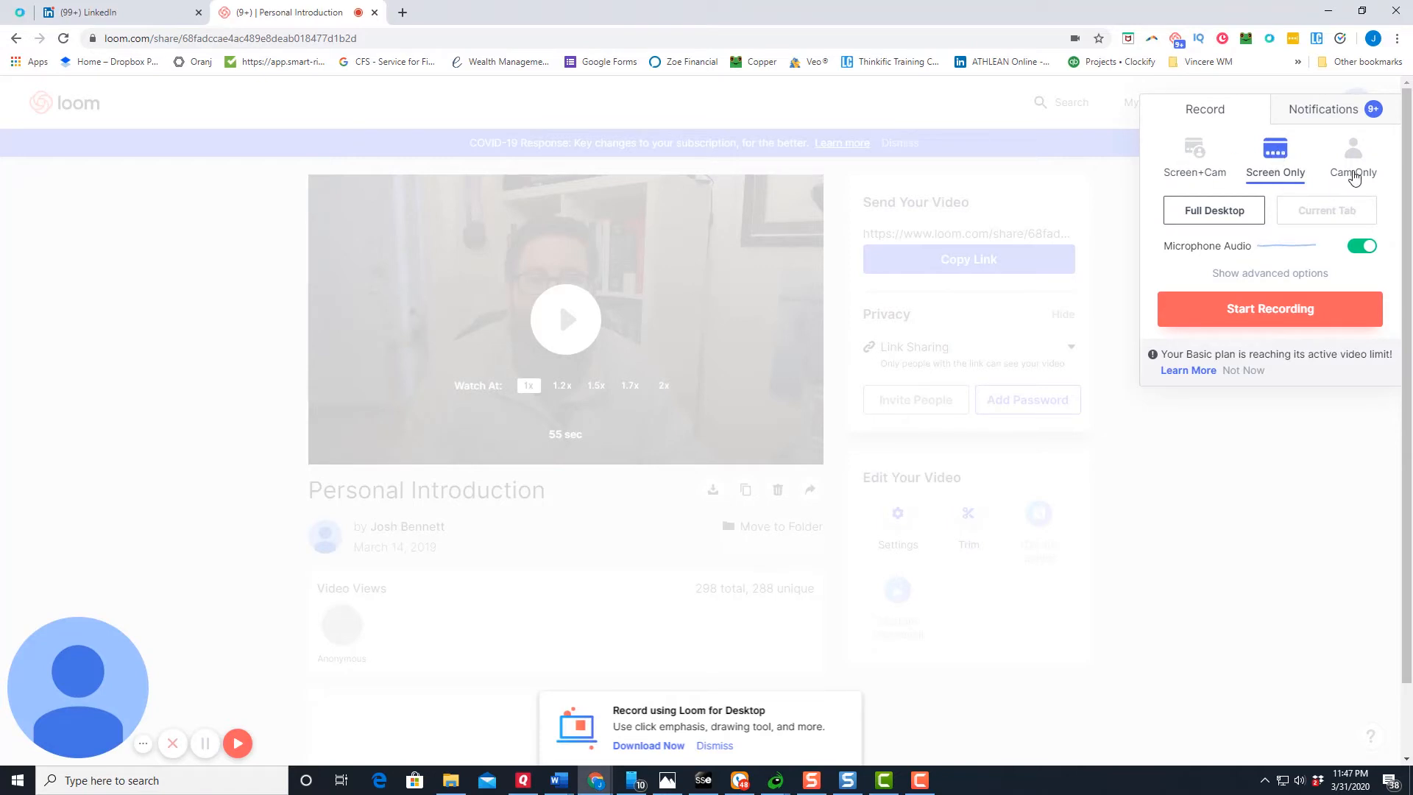
pyautogui.moveTo(1351, 170)
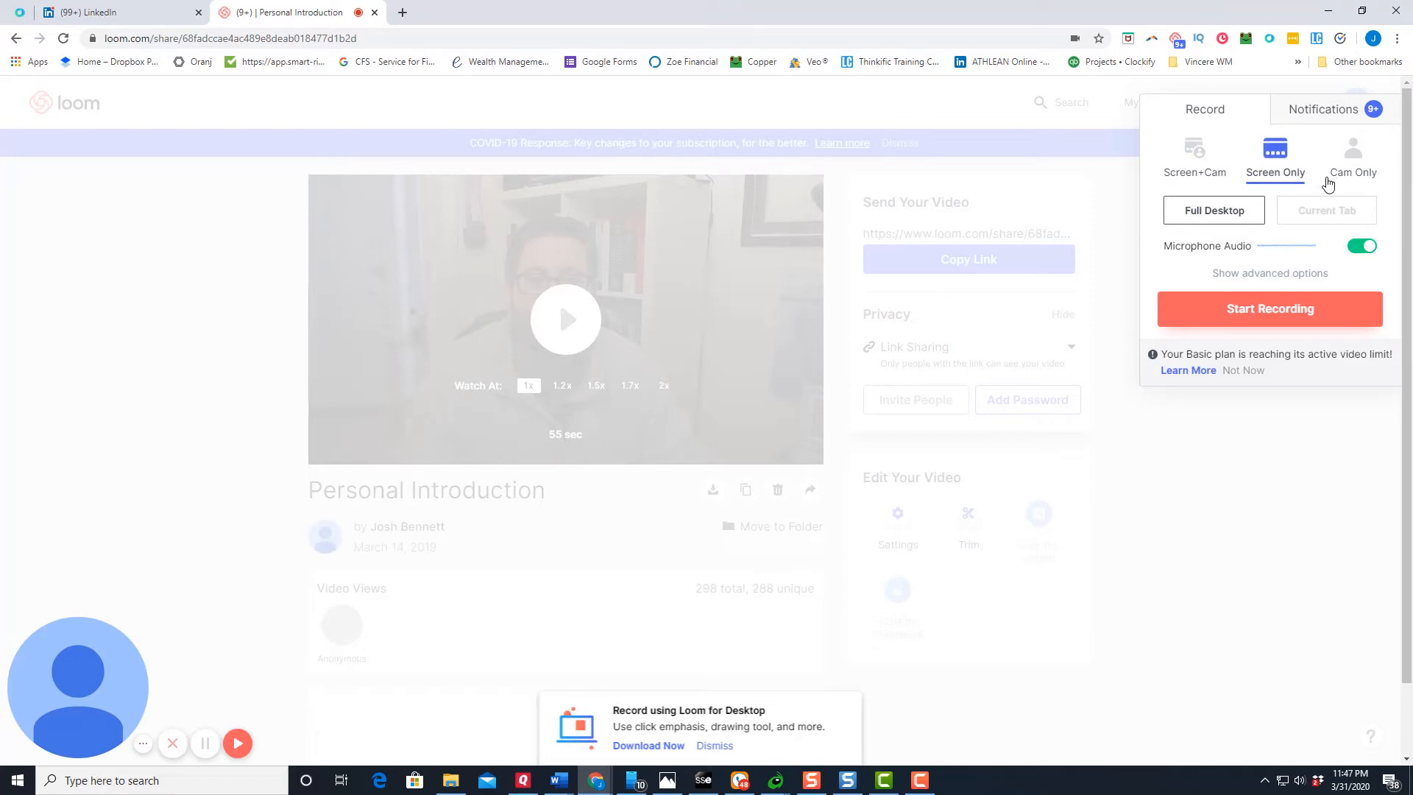
pyautogui.moveTo(1358, 181)
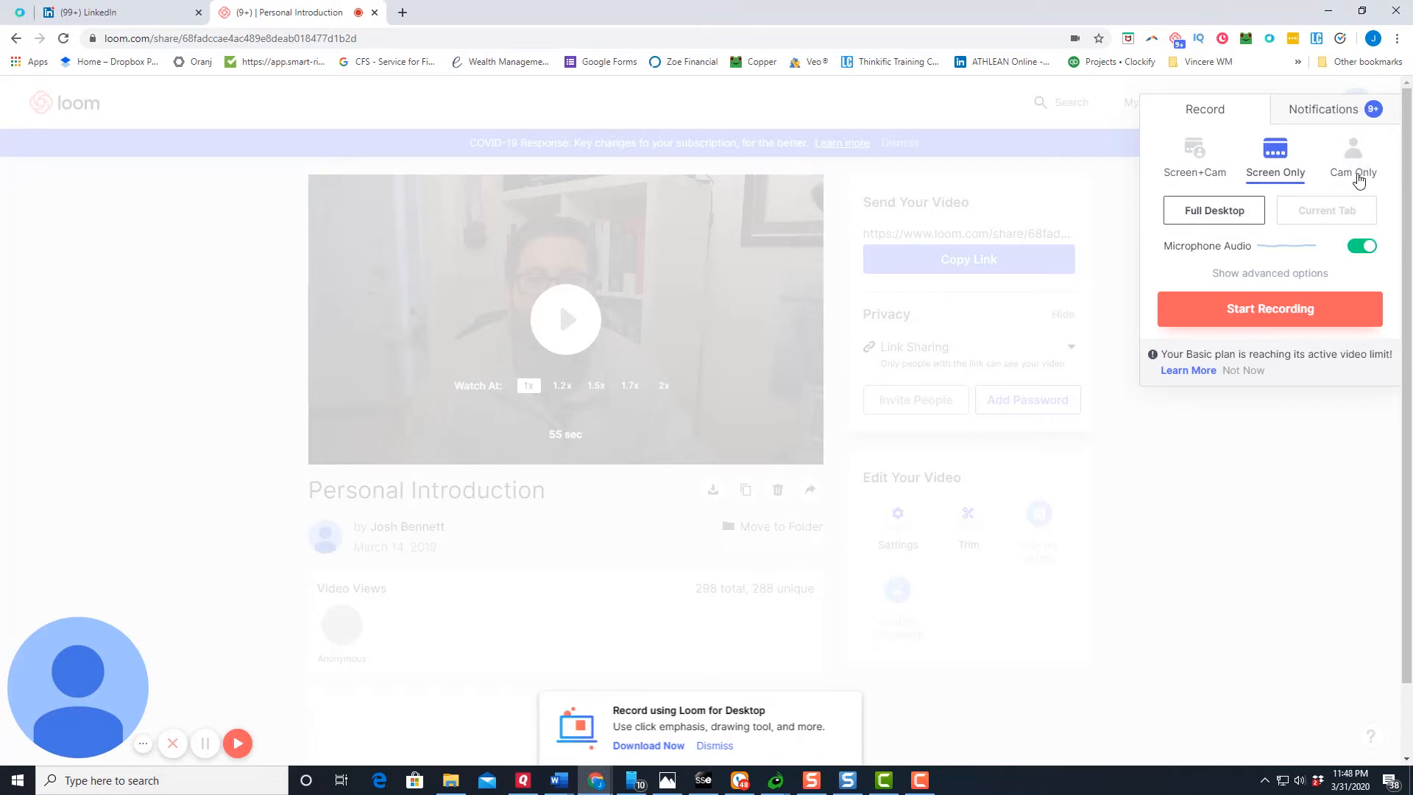
pyautogui.moveTo(1268, 142)
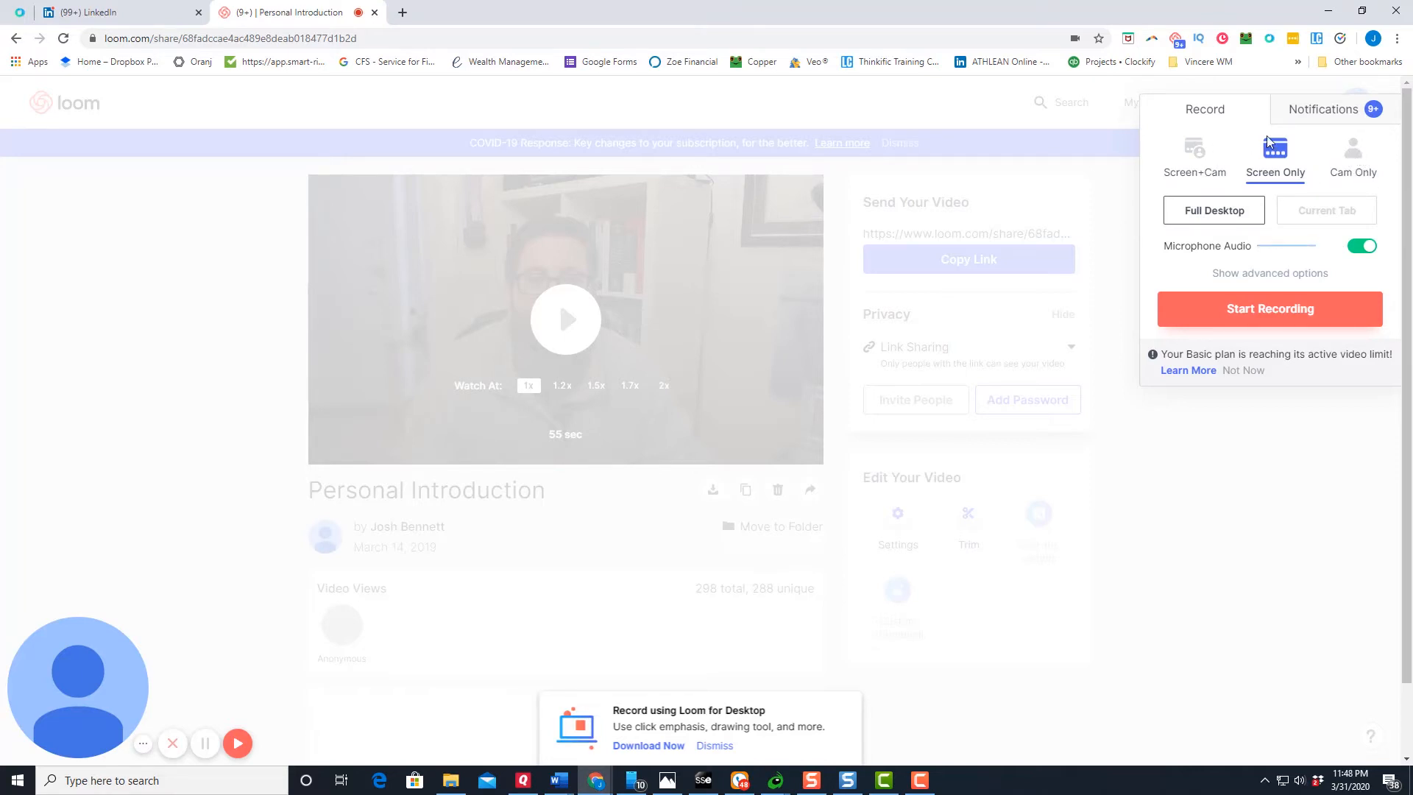
pyautogui.moveTo(1203, 162)
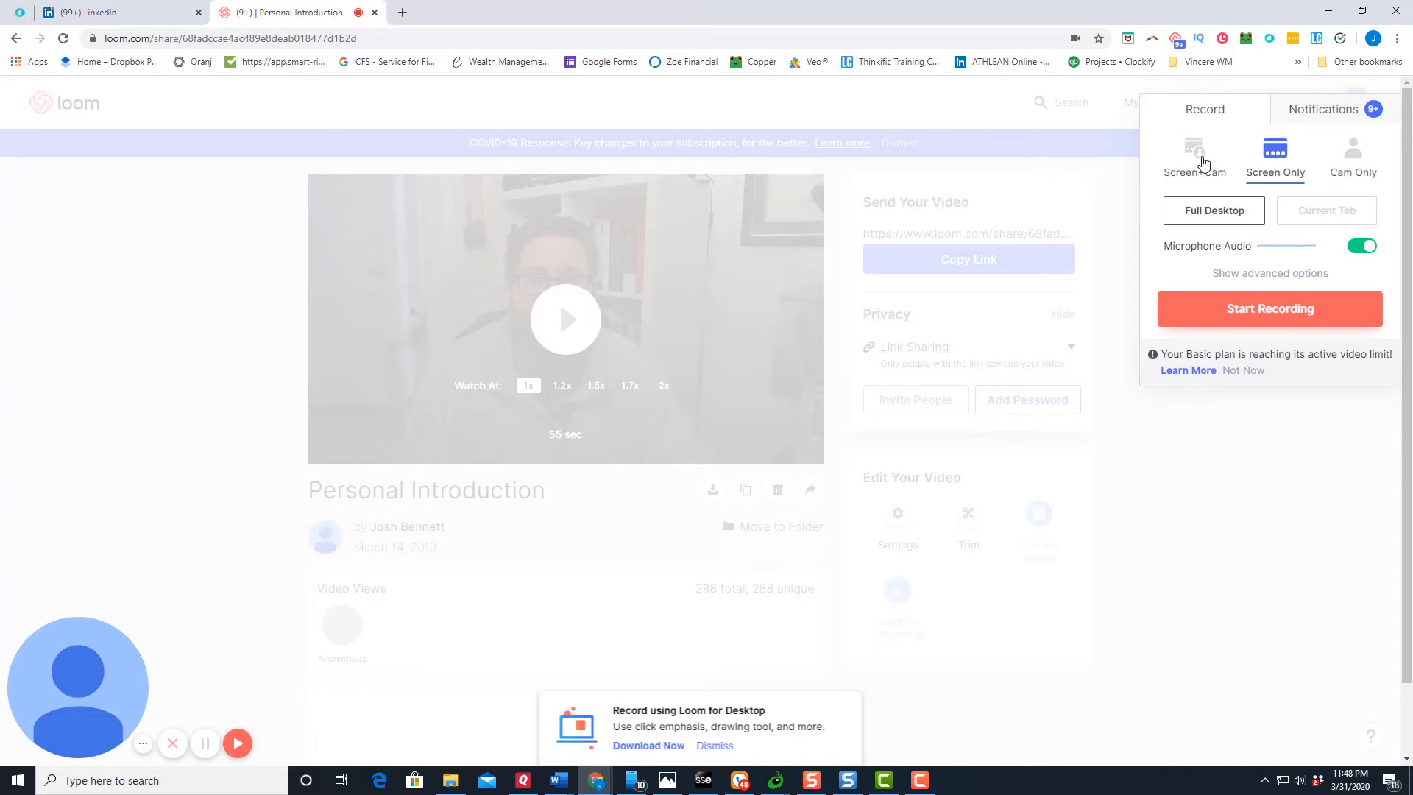
pyautogui.moveTo(1359, 169)
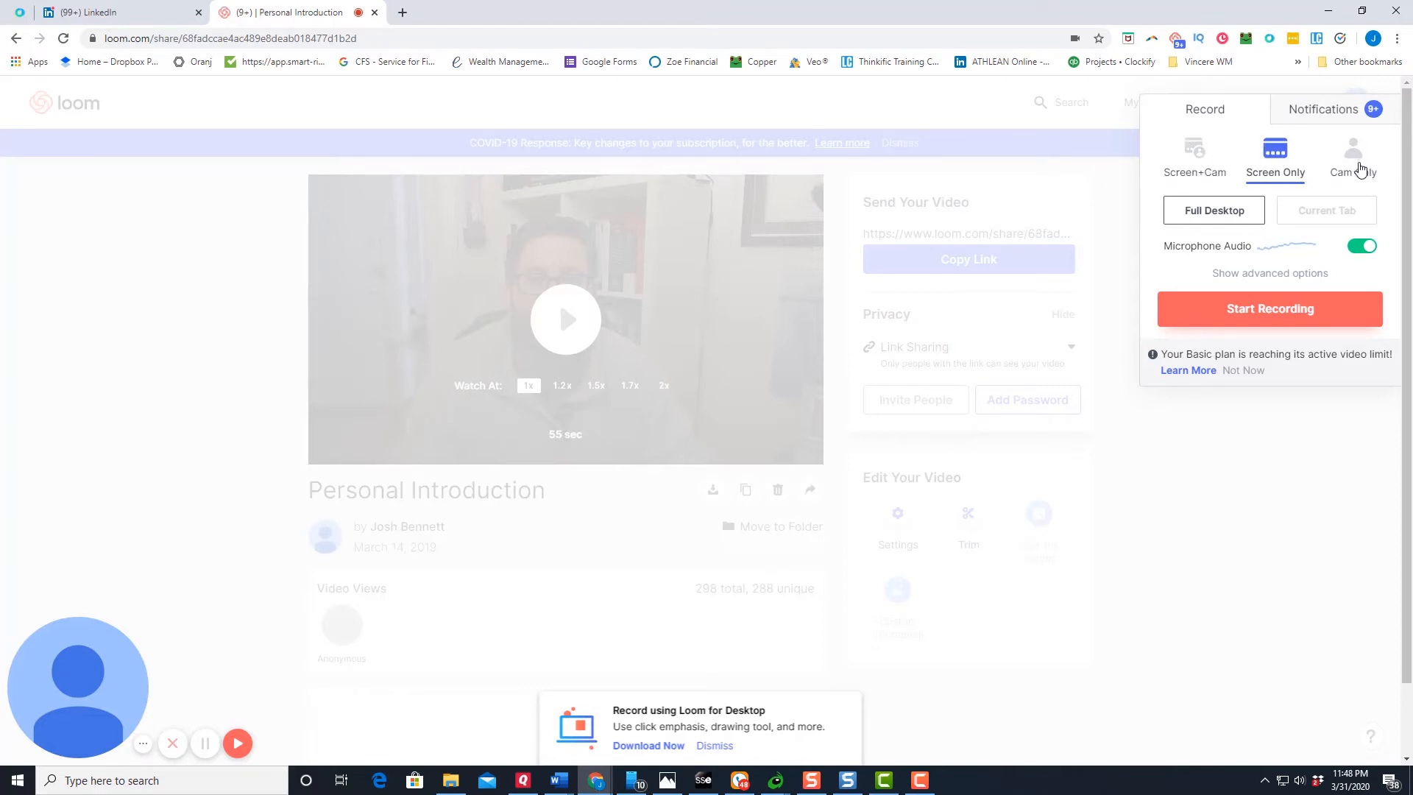
pyautogui.click(1351, 153)
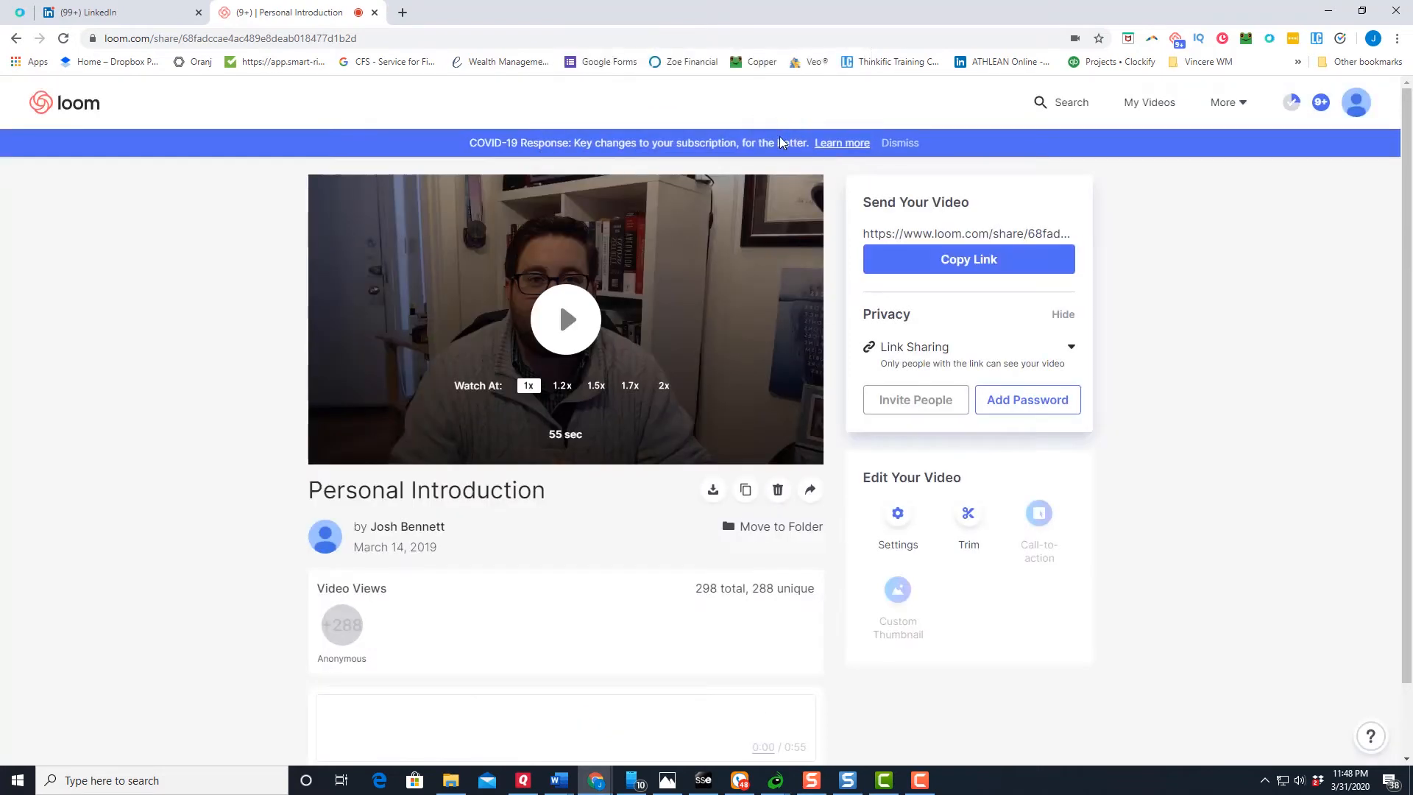
pyautogui.moveTo(609, 407)
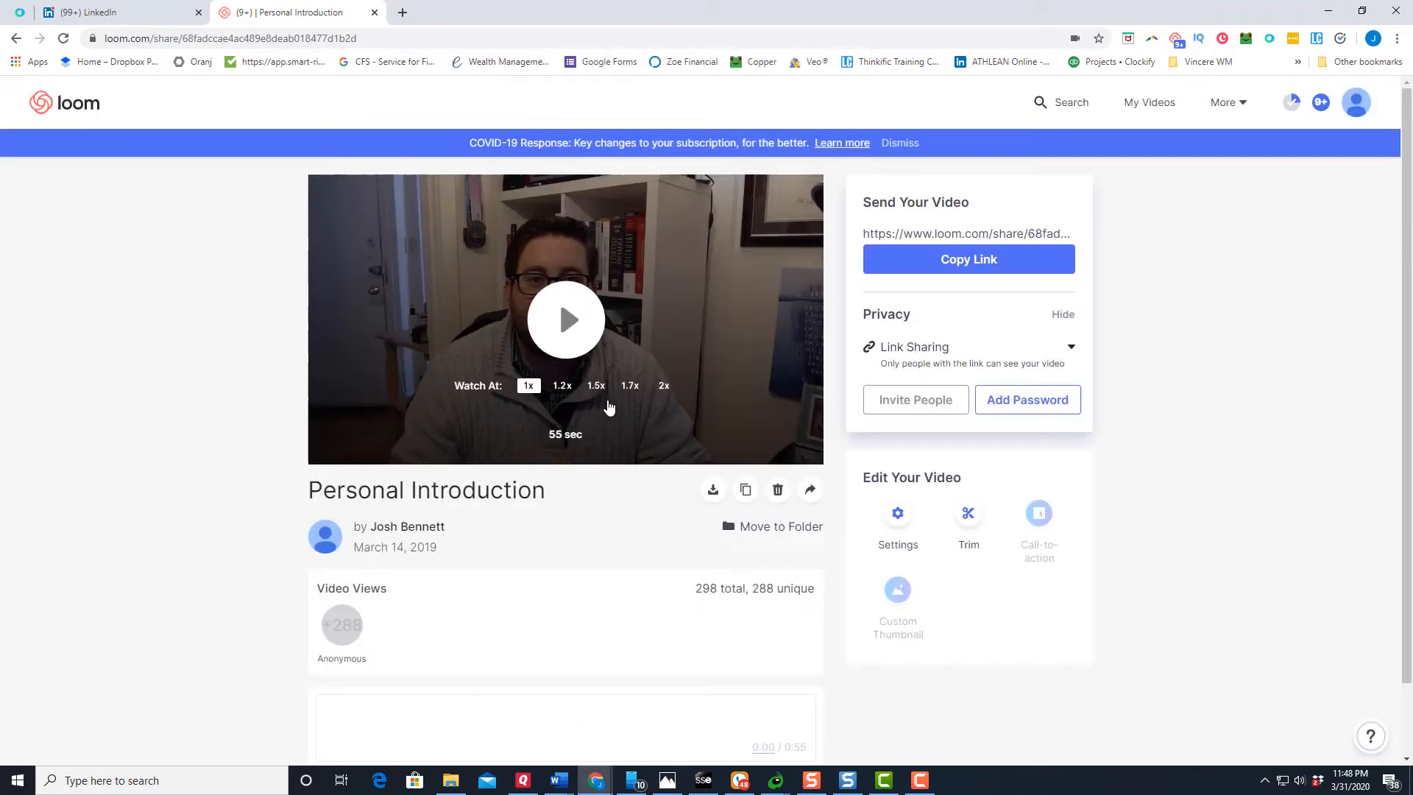
pyautogui.moveTo(622, 401)
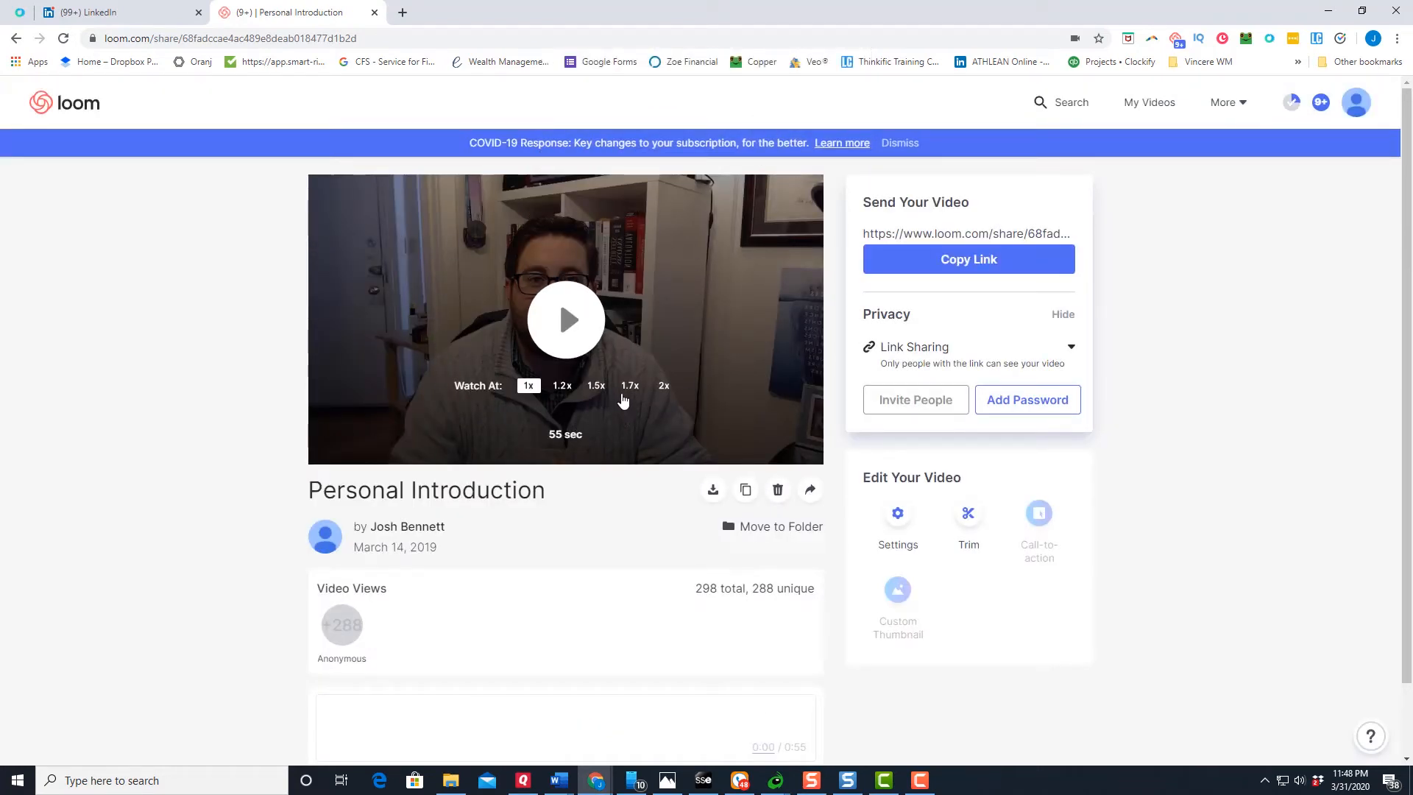
pyautogui.moveTo(509, 301)
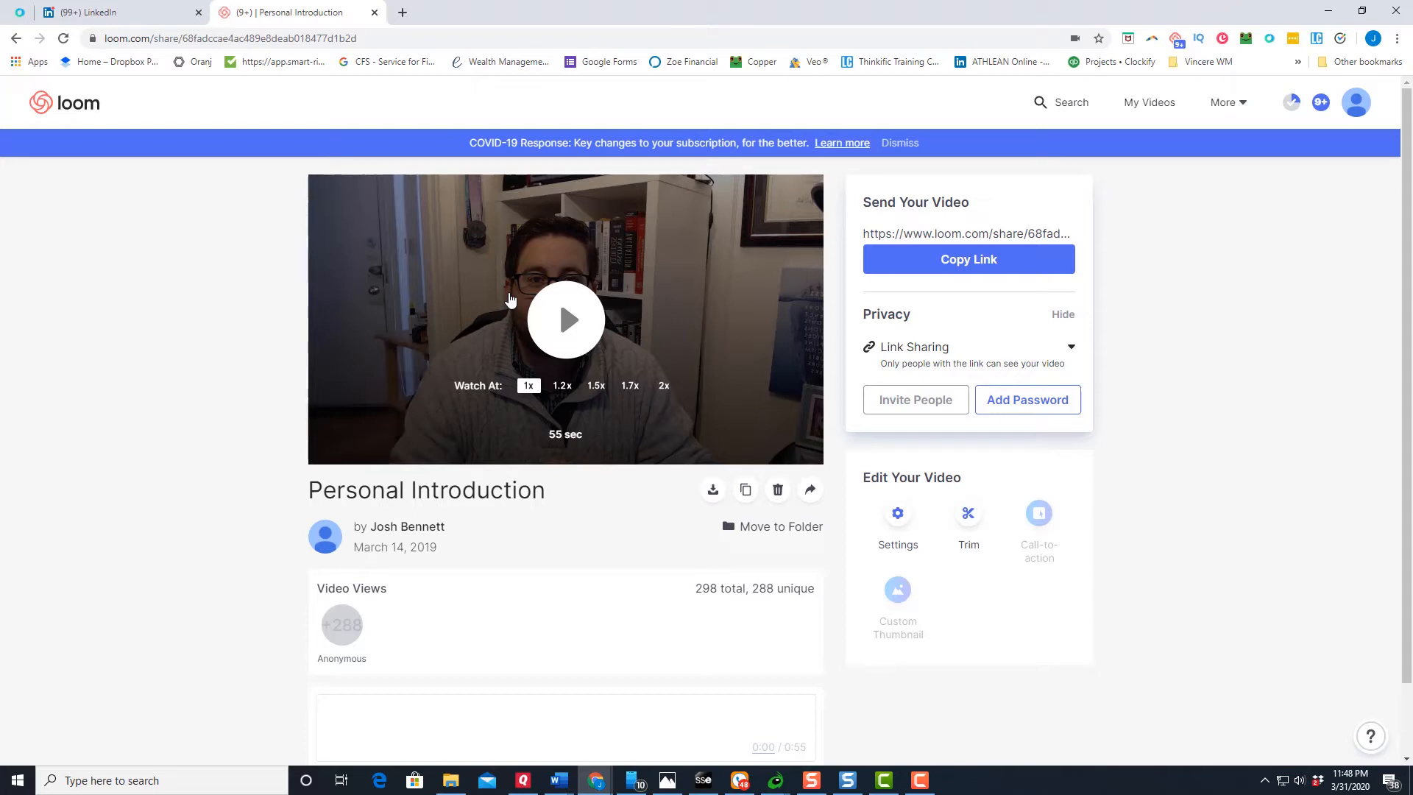
pyautogui.moveTo(612, 342)
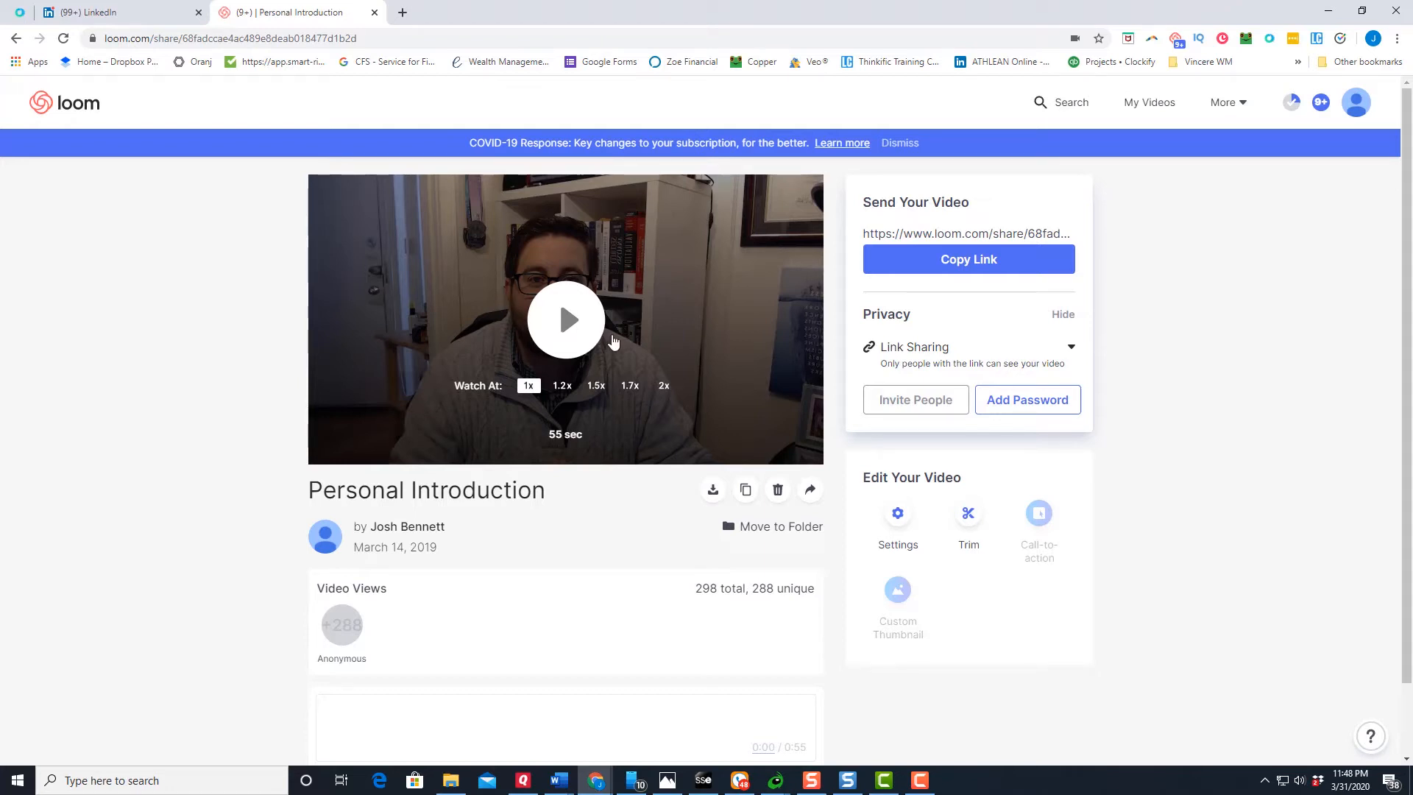
pyautogui.moveTo(604, 337)
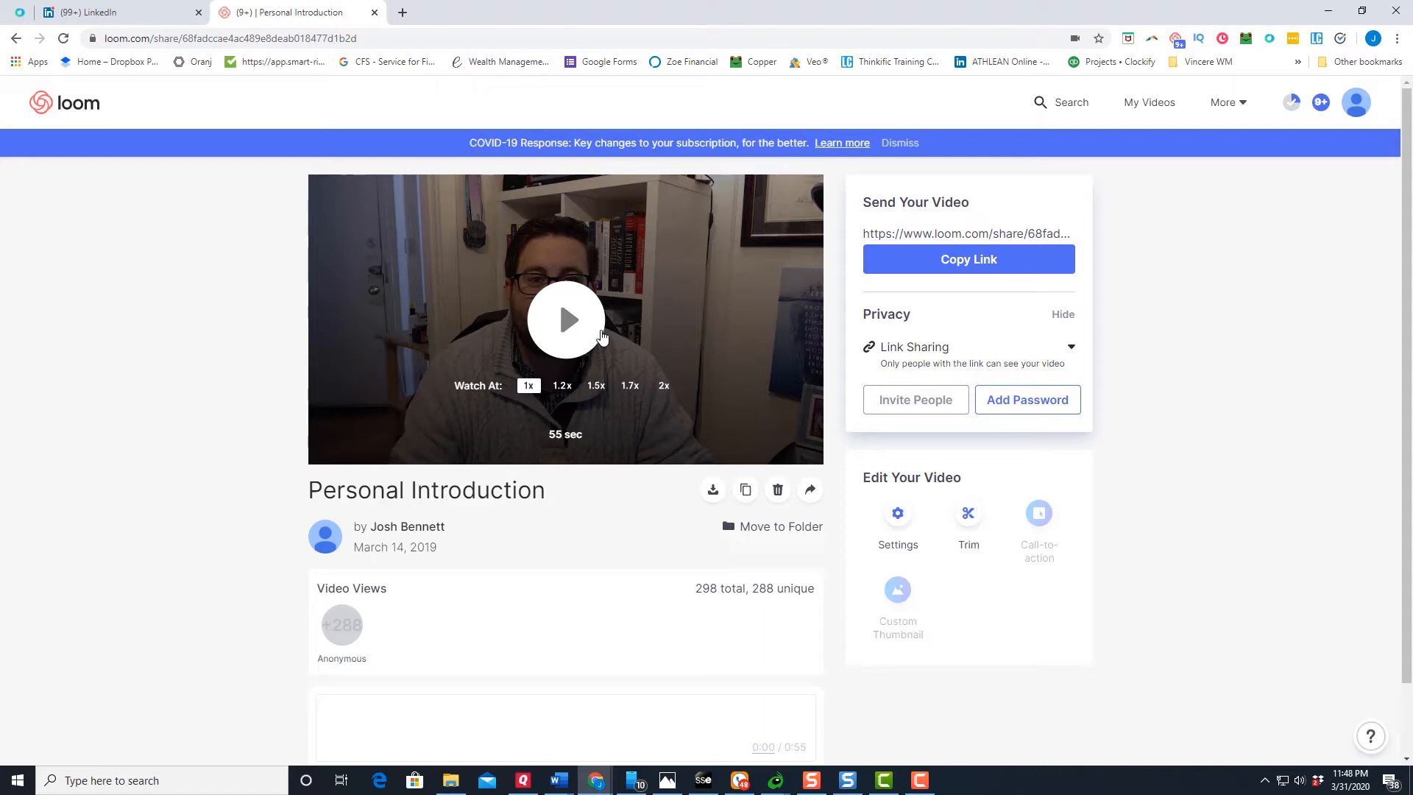
pyautogui.moveTo(969, 264)
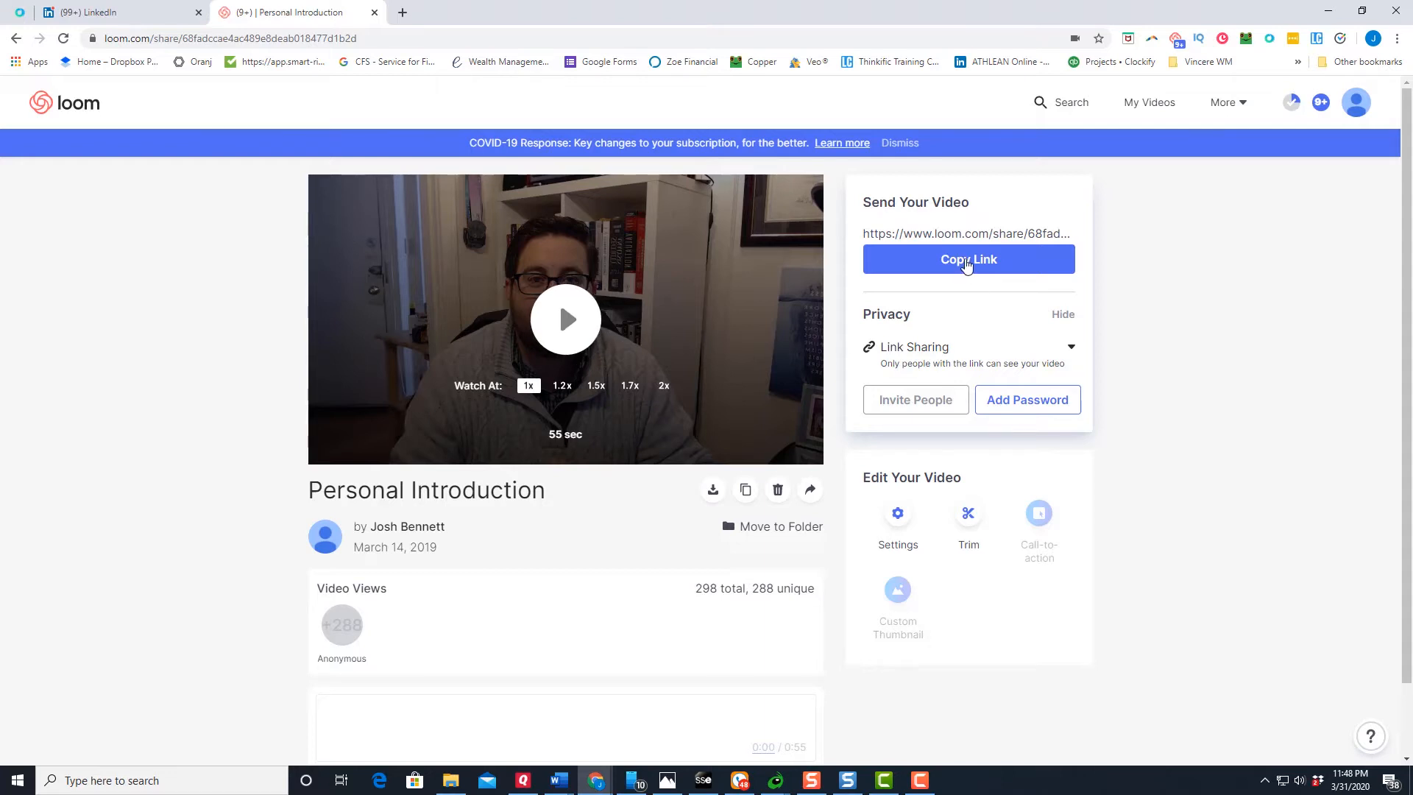
pyautogui.click(968, 260)
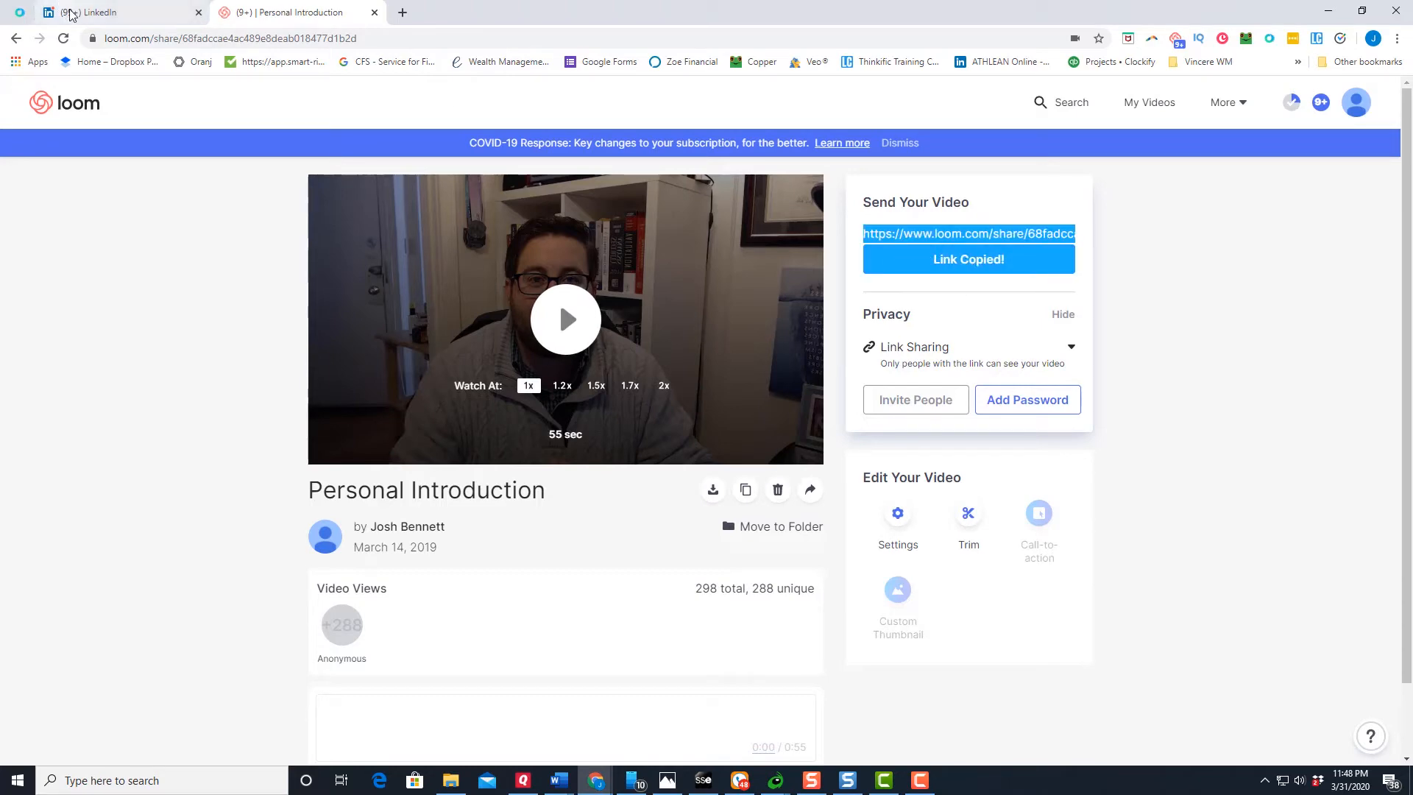
pyautogui.click(117, 11)
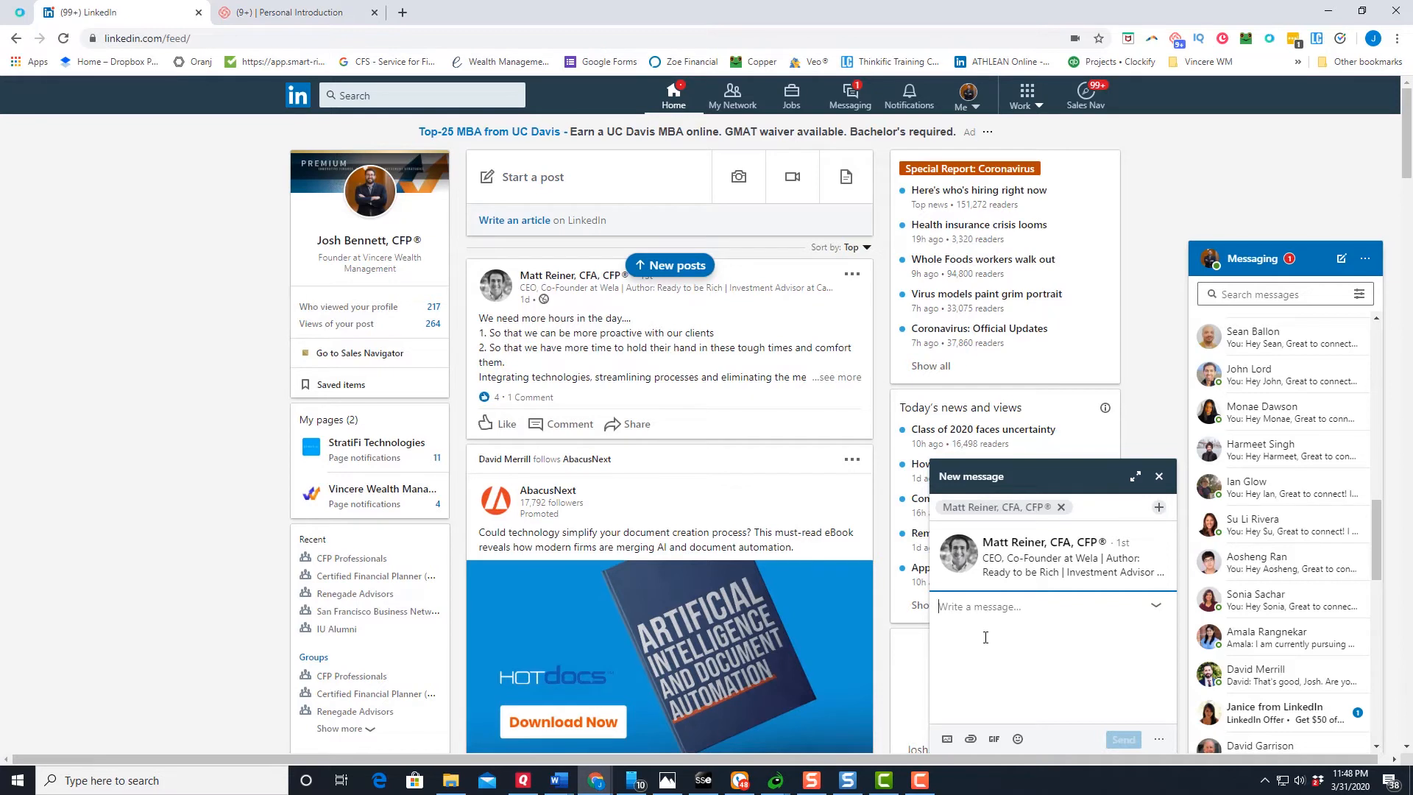
pyautogui.write('https://www.loom.com/share/68fadccae4ac489e8deab018477d1b2d')
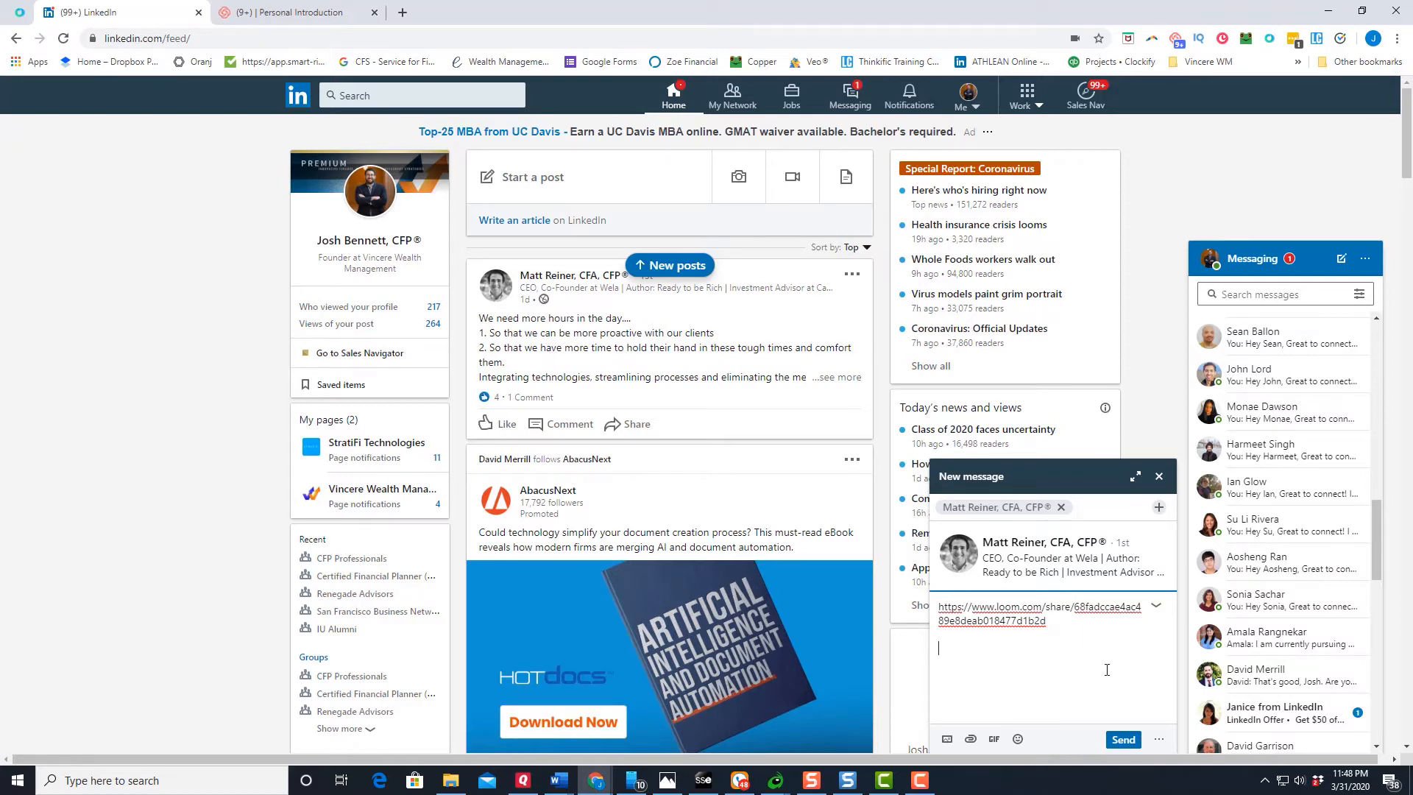
pyautogui.moveTo(1073, 694)
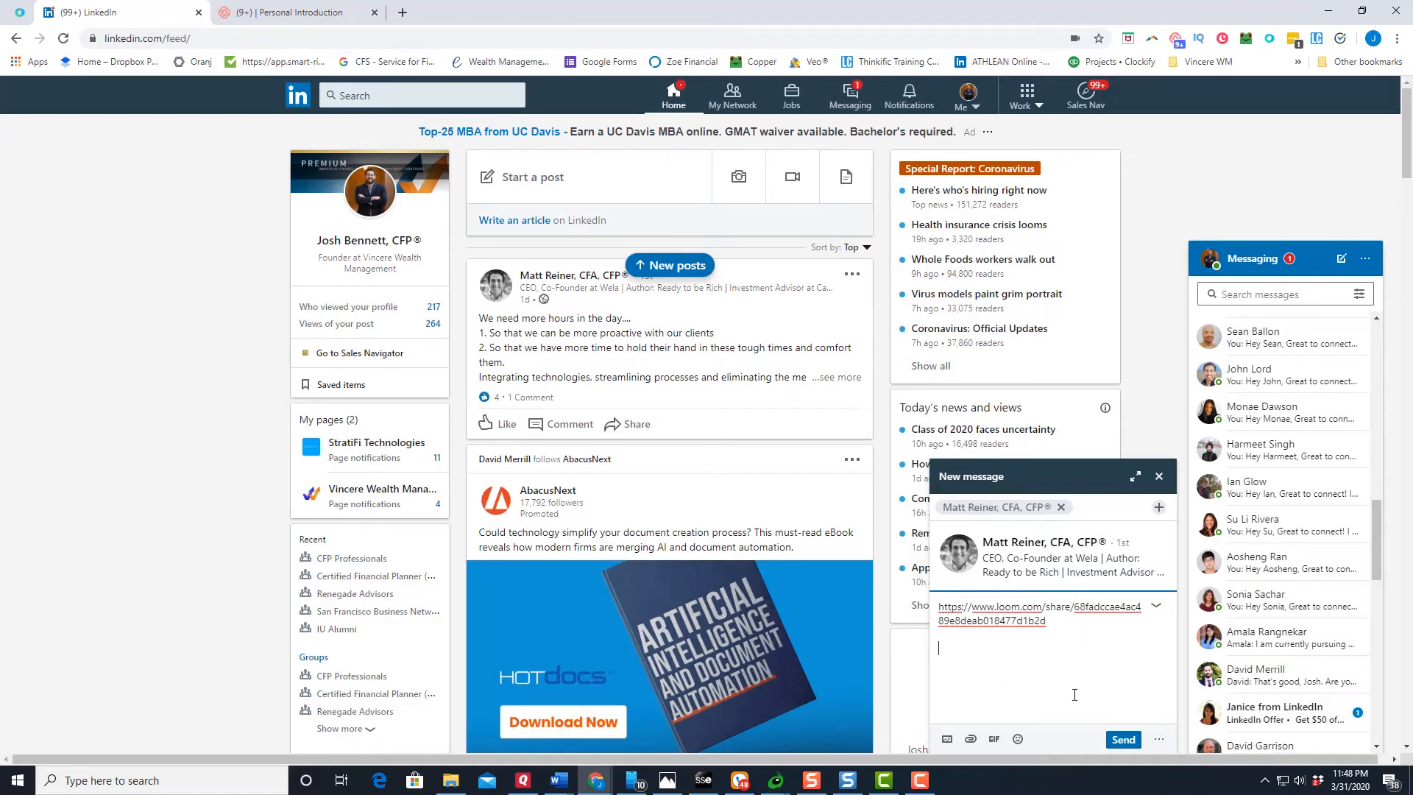
pyautogui.moveTo(1064, 676)
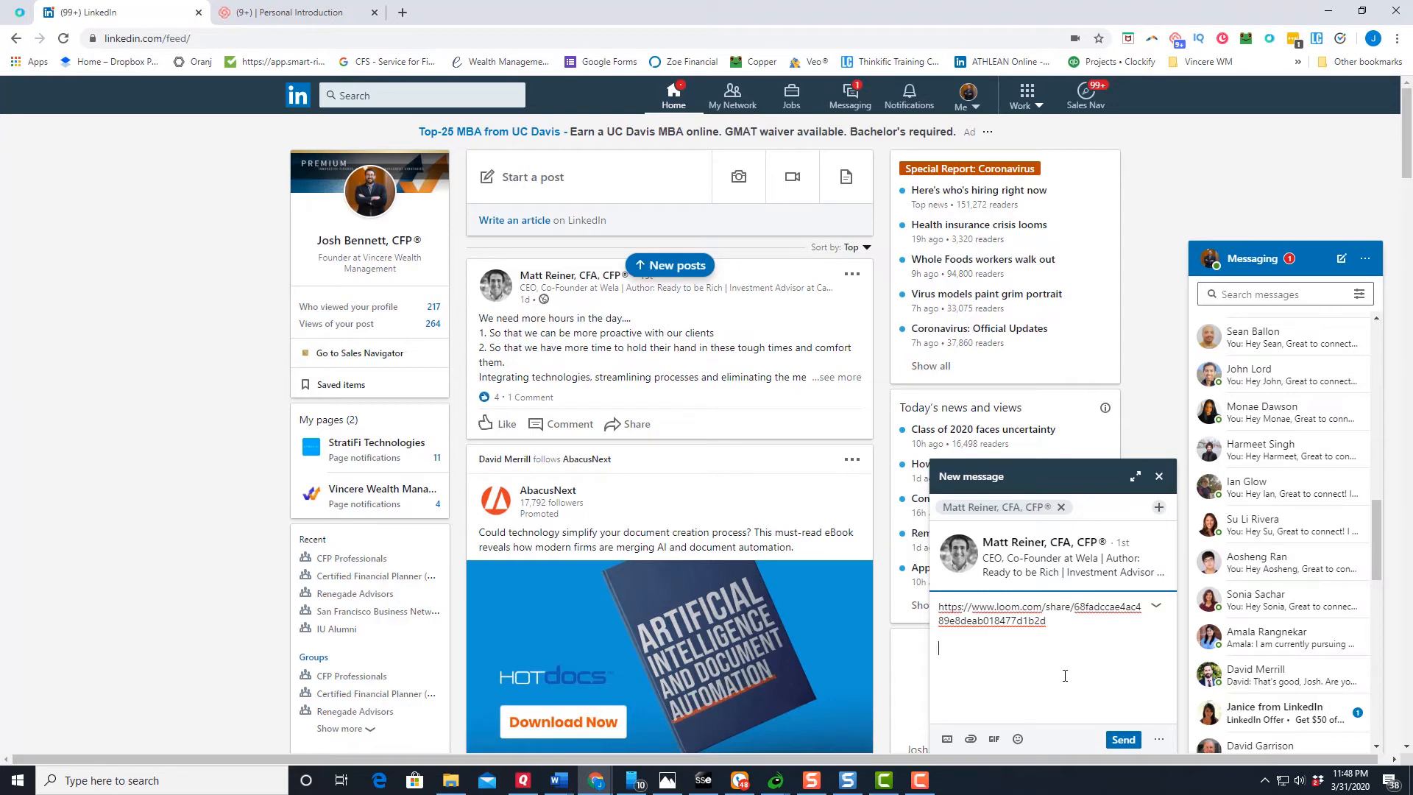
pyautogui.moveTo(952, 497)
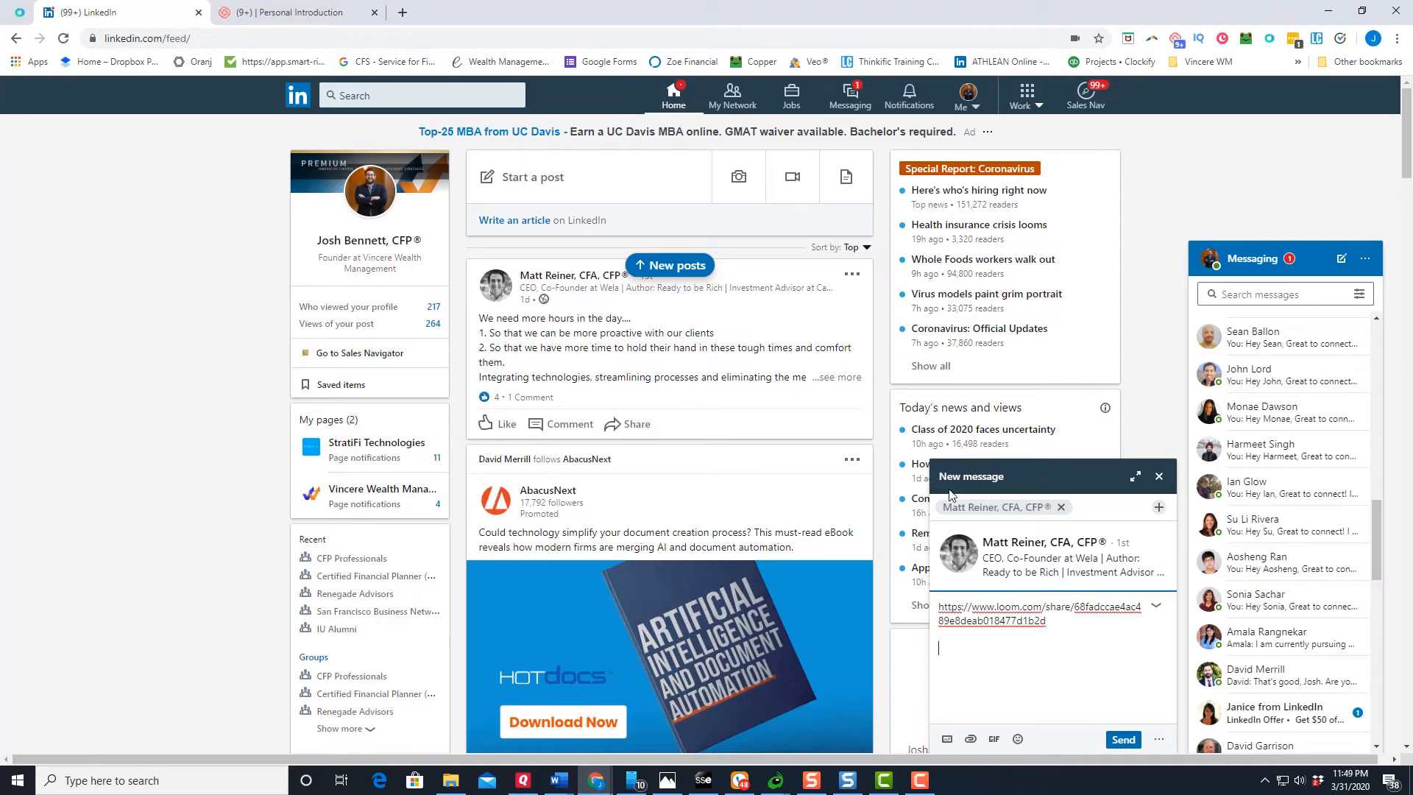
pyautogui.click(469, 11)
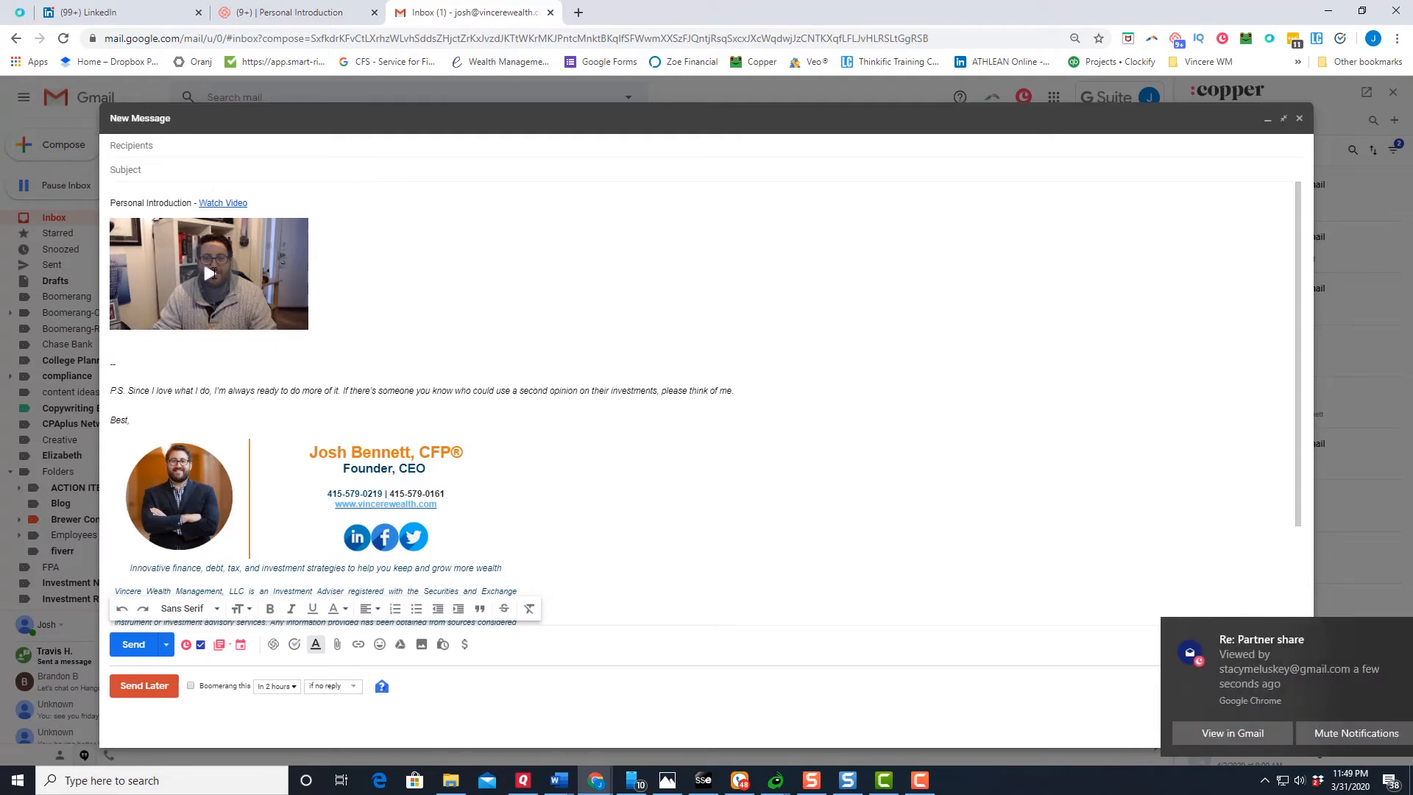
# Step: Show the Gmail draft with the embedded Personal Introduction thumbnail and Watch Video link
pyautogui.click(209, 273)
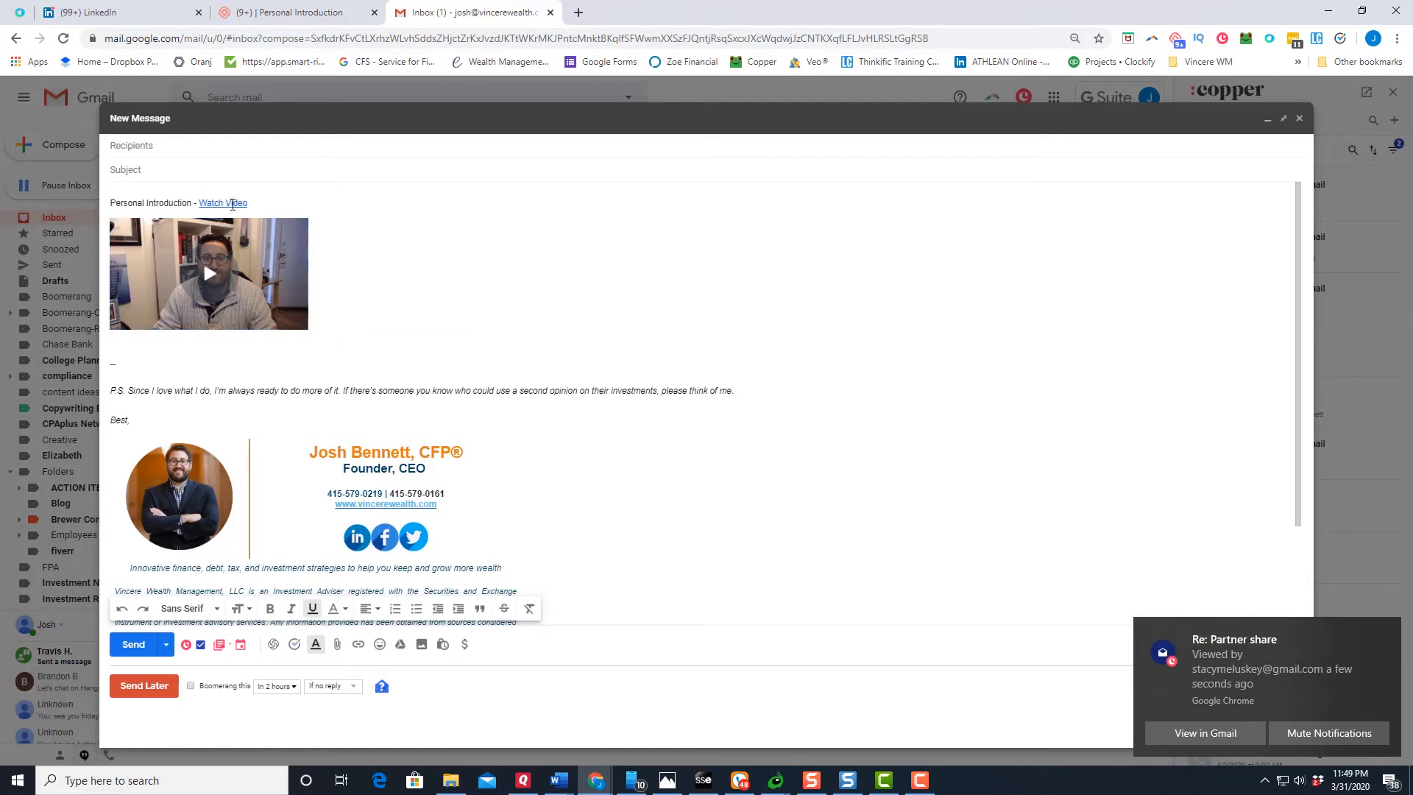
# Step: Go back to Loom's Personal Introduction video page and close the Gmail tab
pyautogui.click(222, 203)
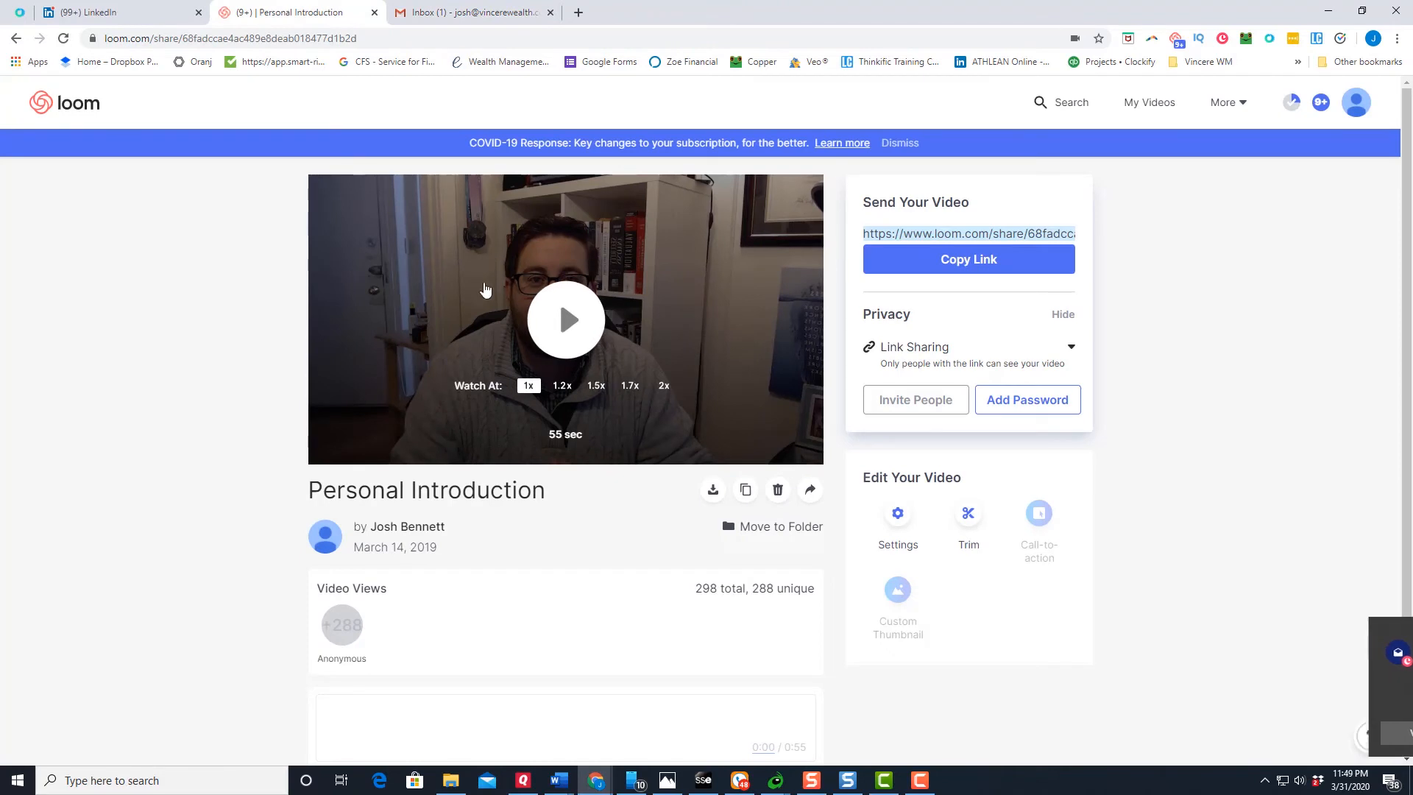
pyautogui.moveTo(674, 338)
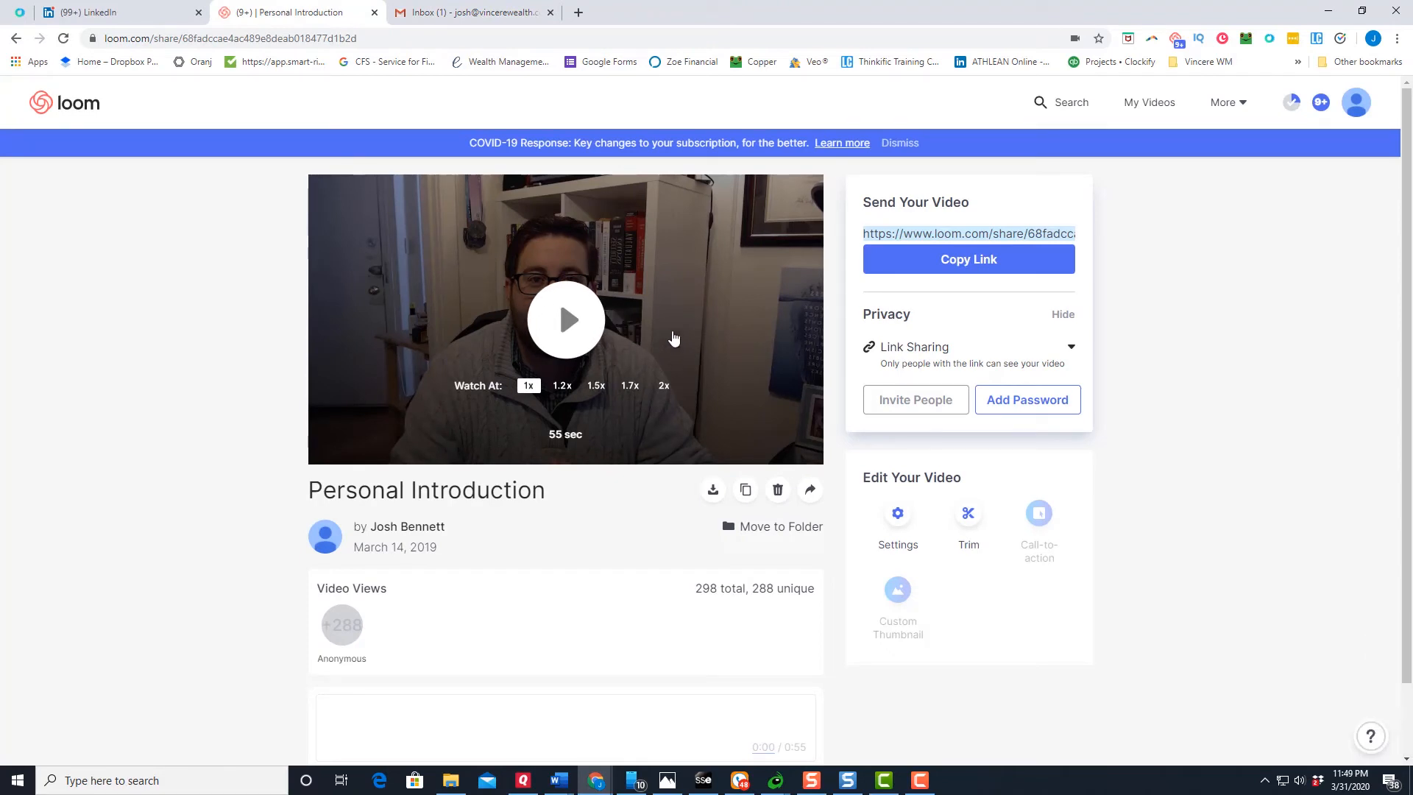
pyautogui.moveTo(928, 310)
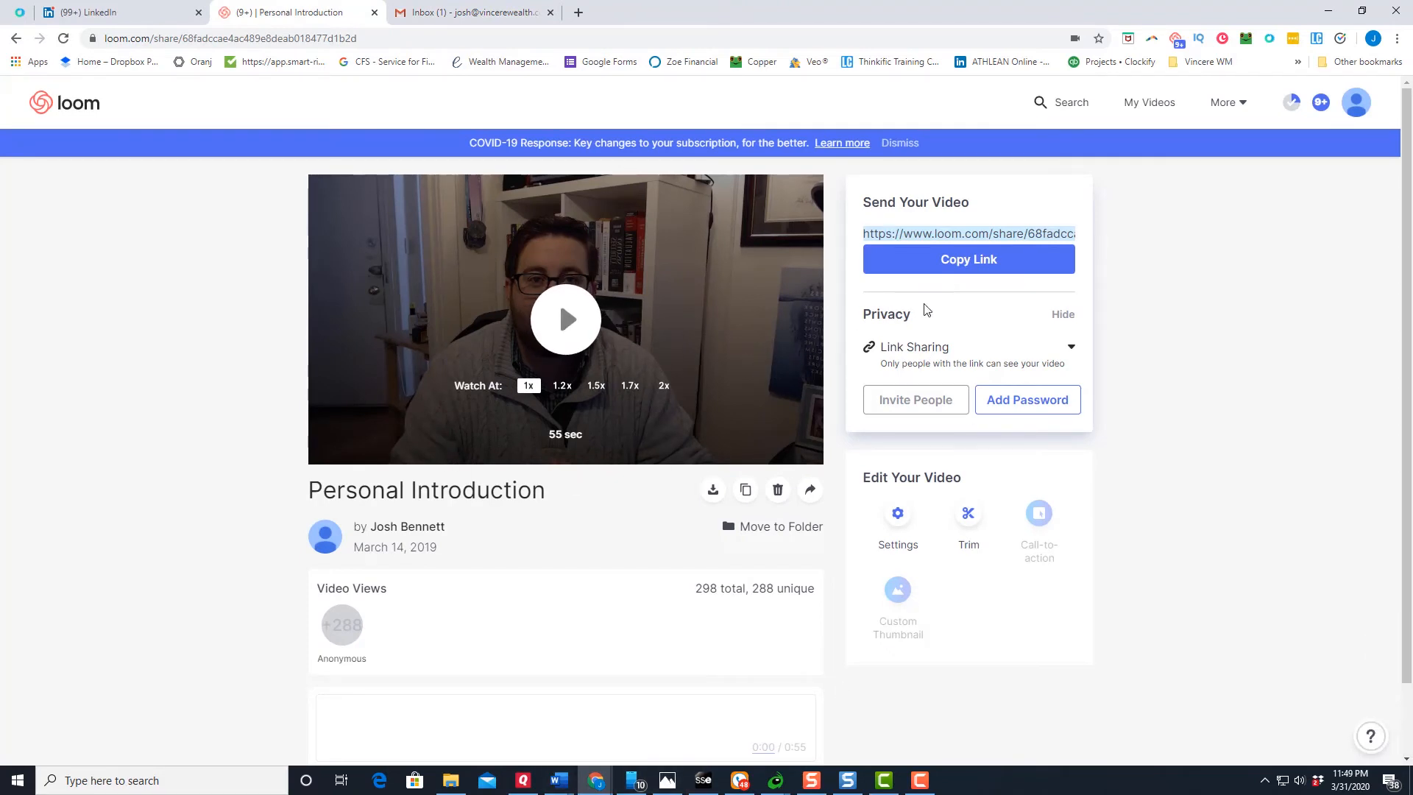
pyautogui.moveTo(622, 322)
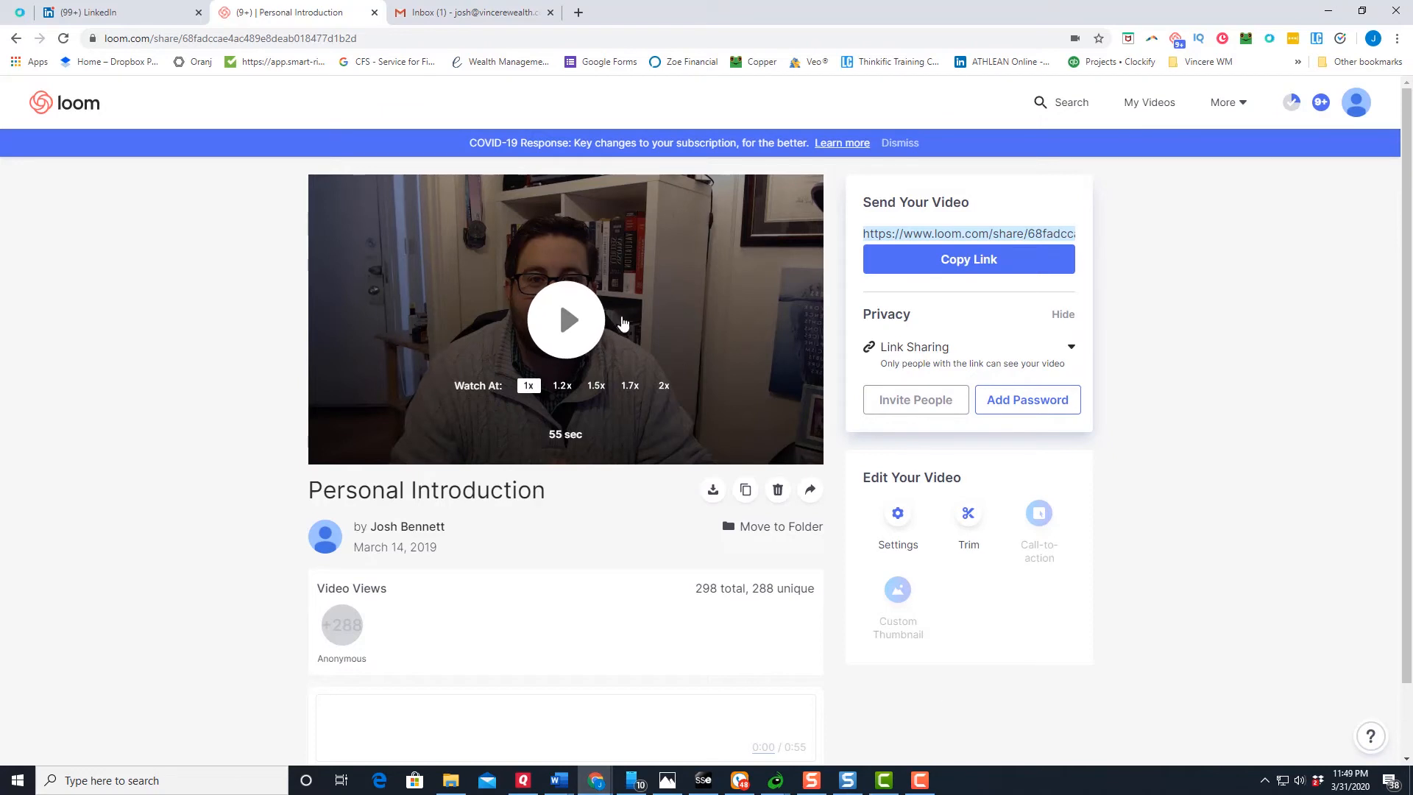
pyautogui.moveTo(419, 16)
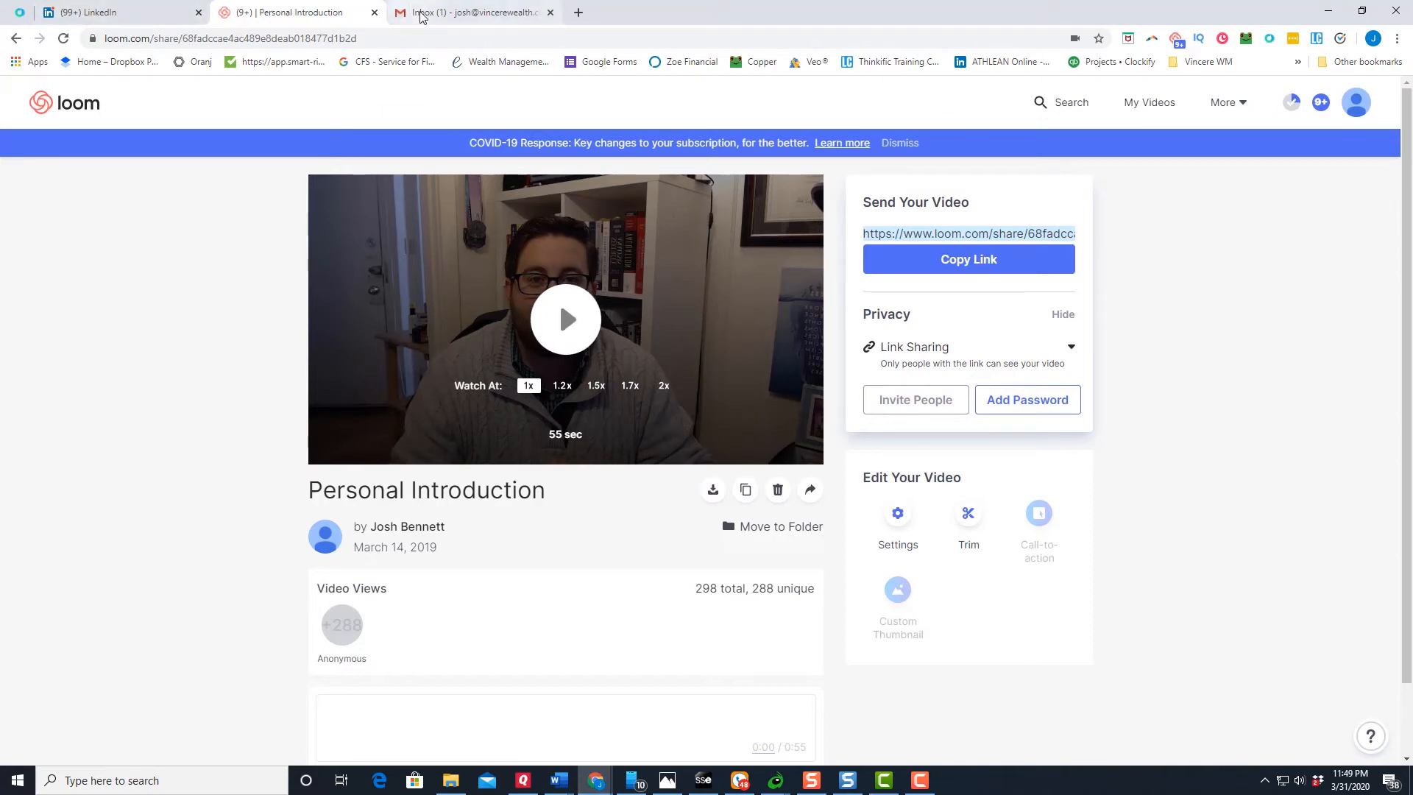
pyautogui.moveTo(437, 12)
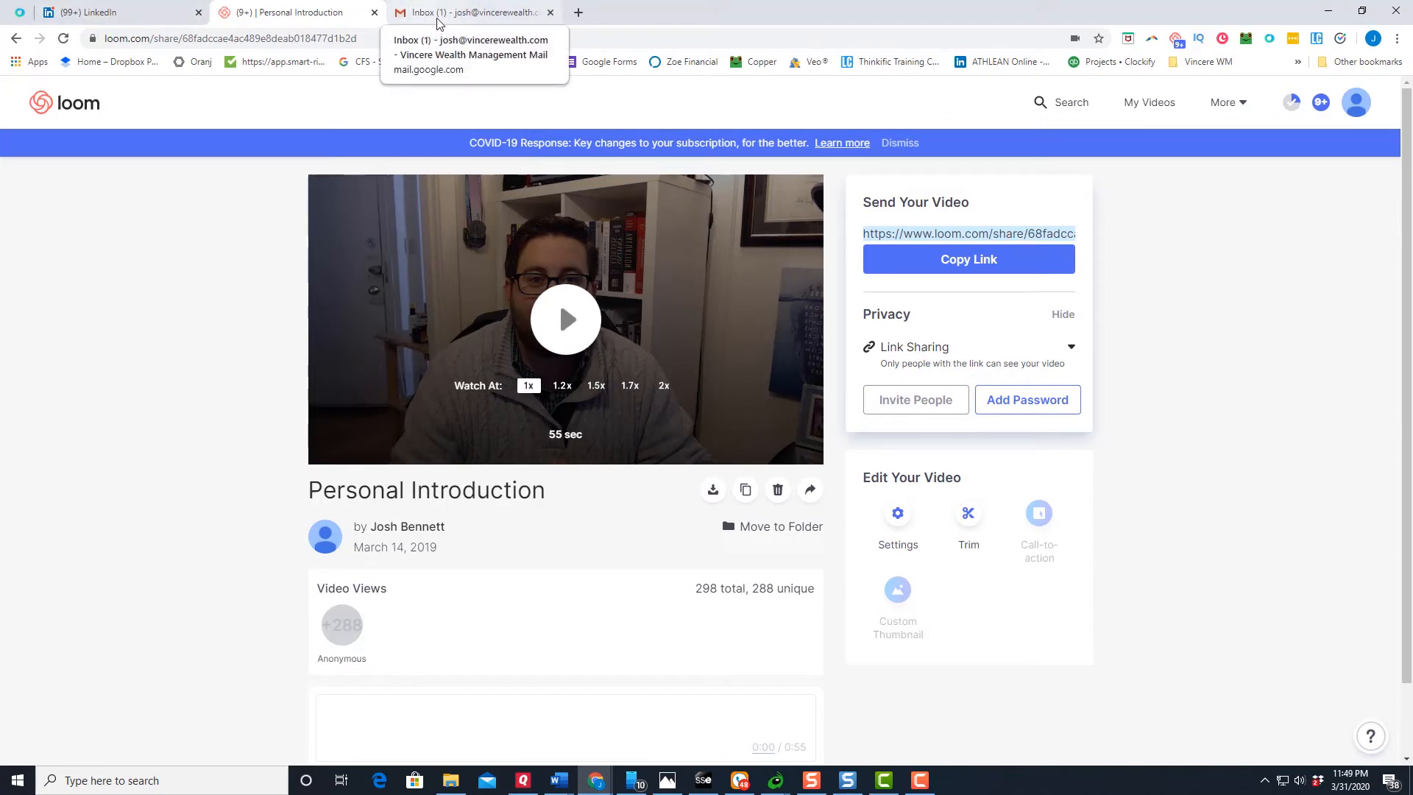
pyautogui.moveTo(486, 12)
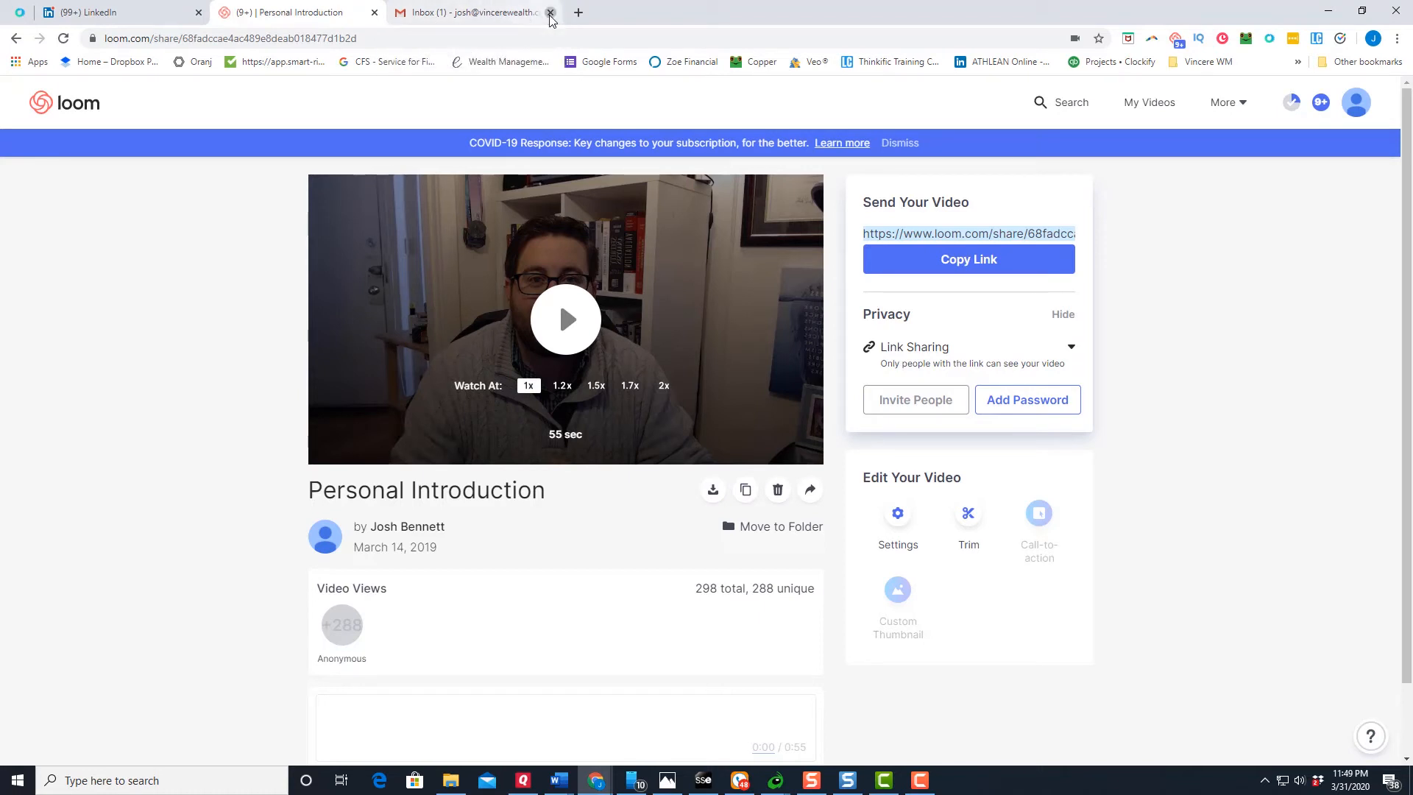
pyautogui.click(549, 11)
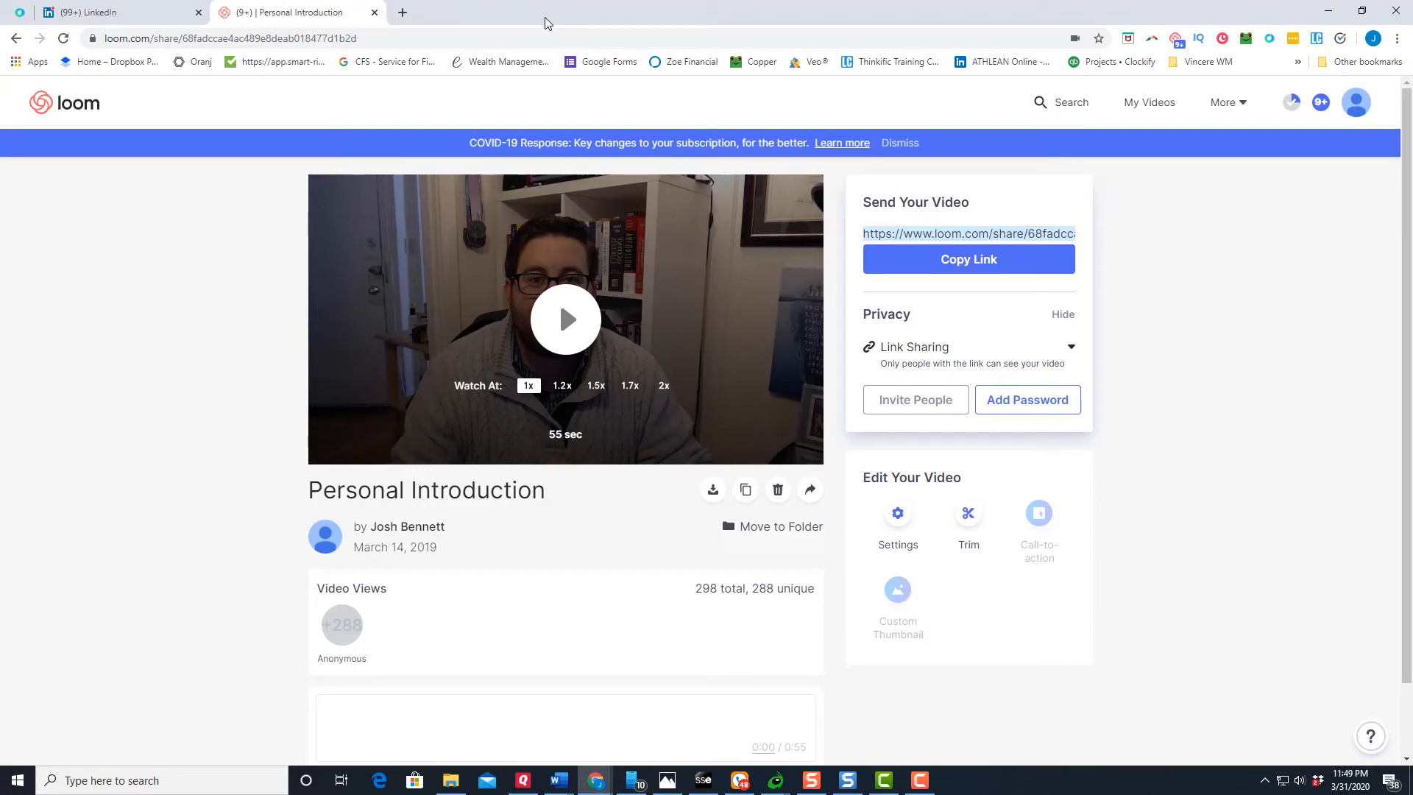
pyautogui.moveTo(824, 486)
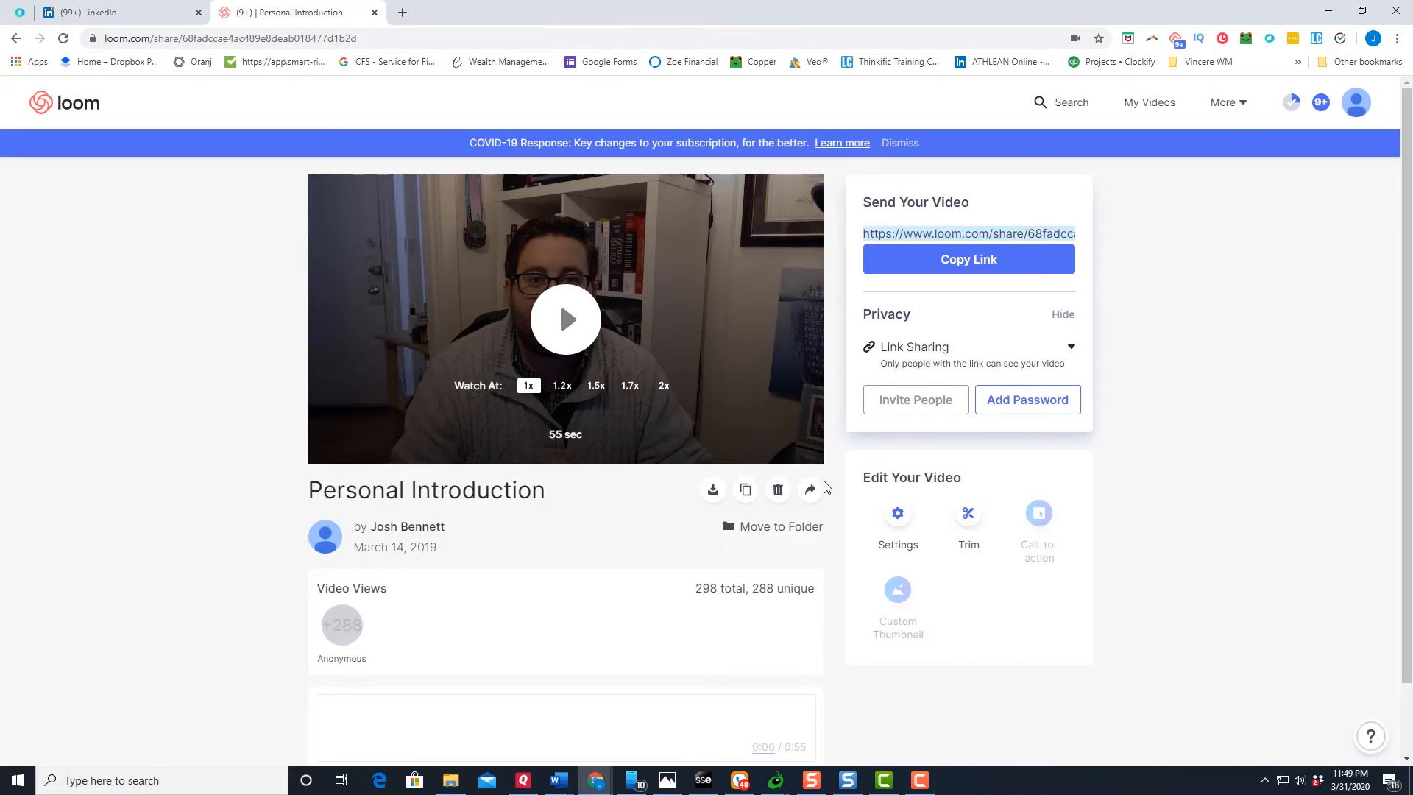
pyautogui.moveTo(257, 216)
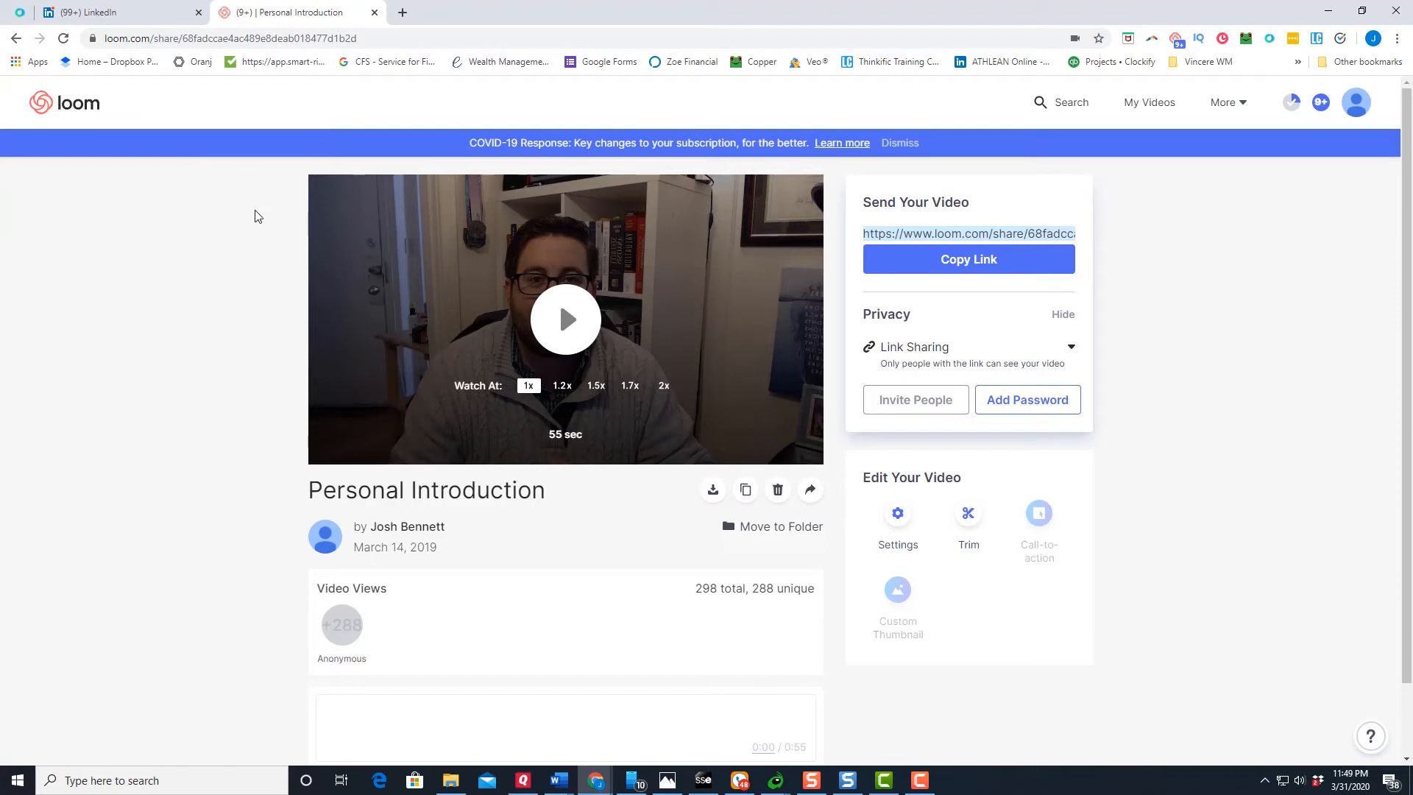
pyautogui.moveTo(179, 132)
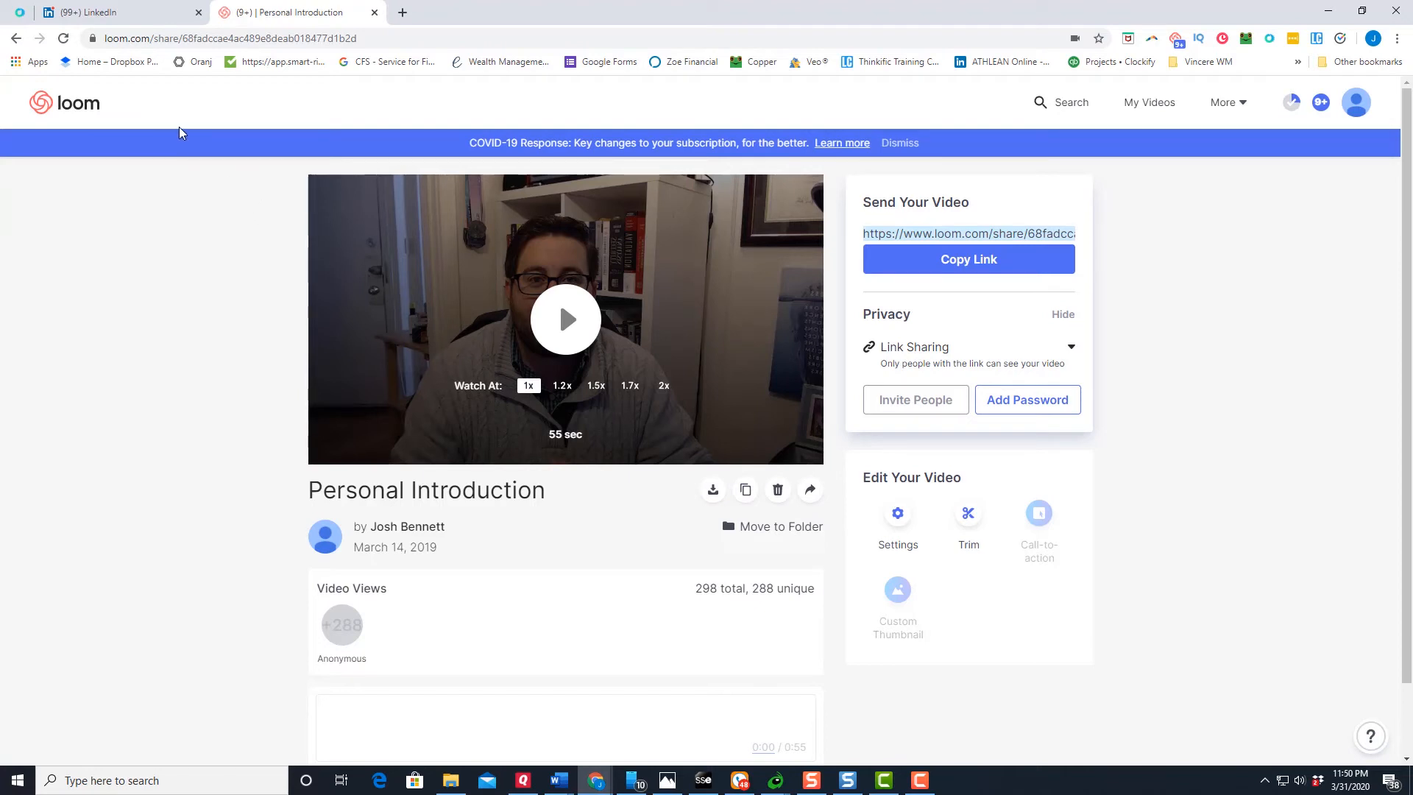
pyautogui.moveTo(61, 60)
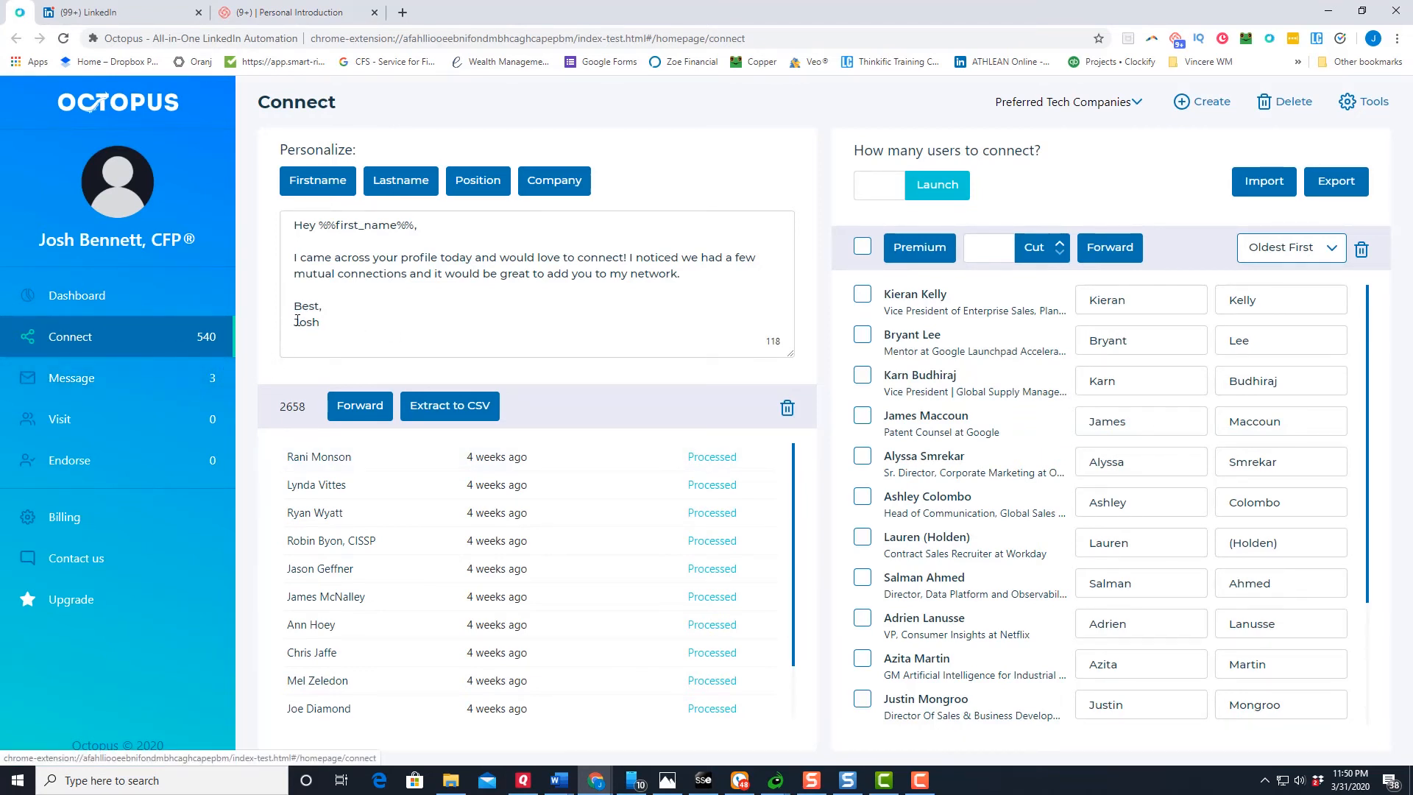
pyautogui.moveTo(23, 384)
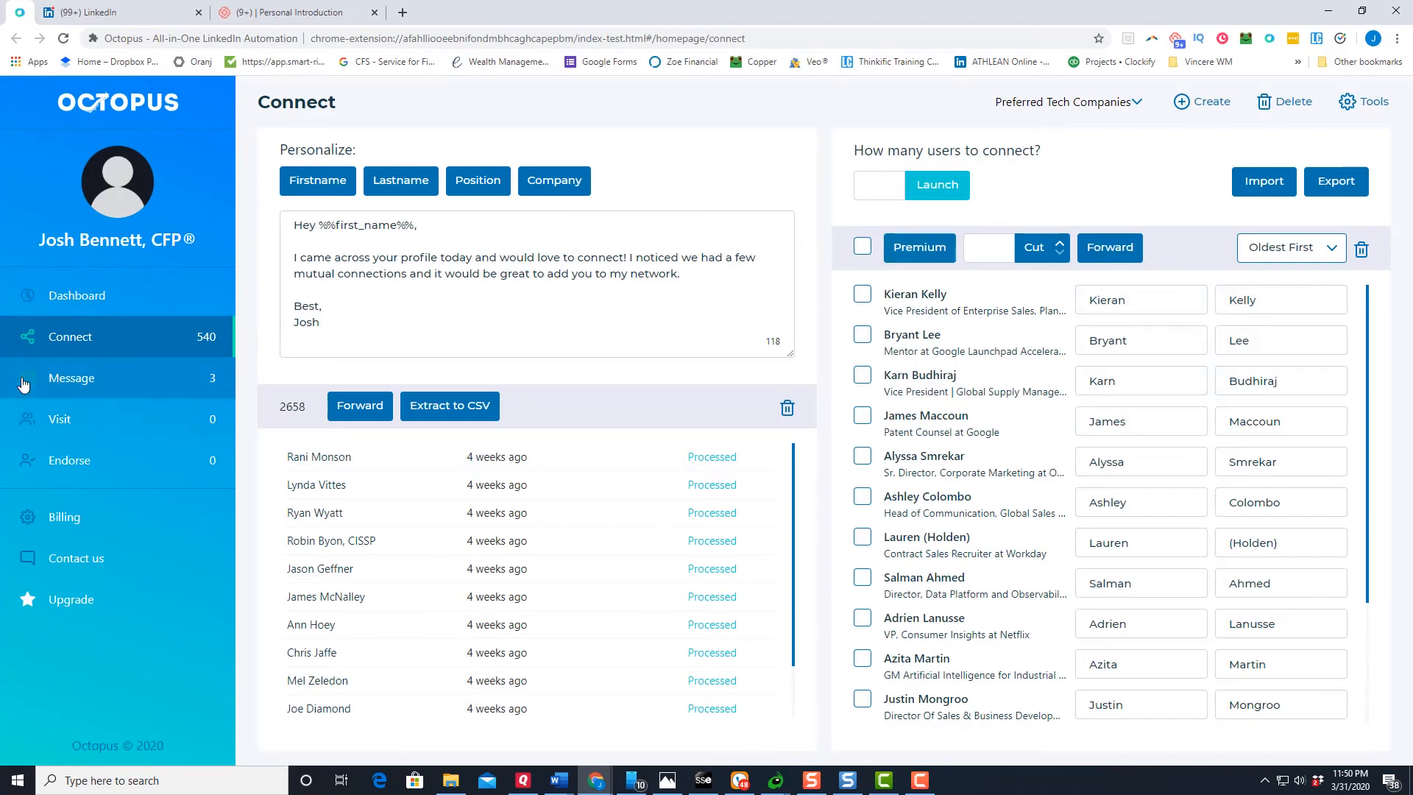
# Step: Open Octopus's Message campaign showing the Loom follow-up template and three queued recipients
pyautogui.click(71, 377)
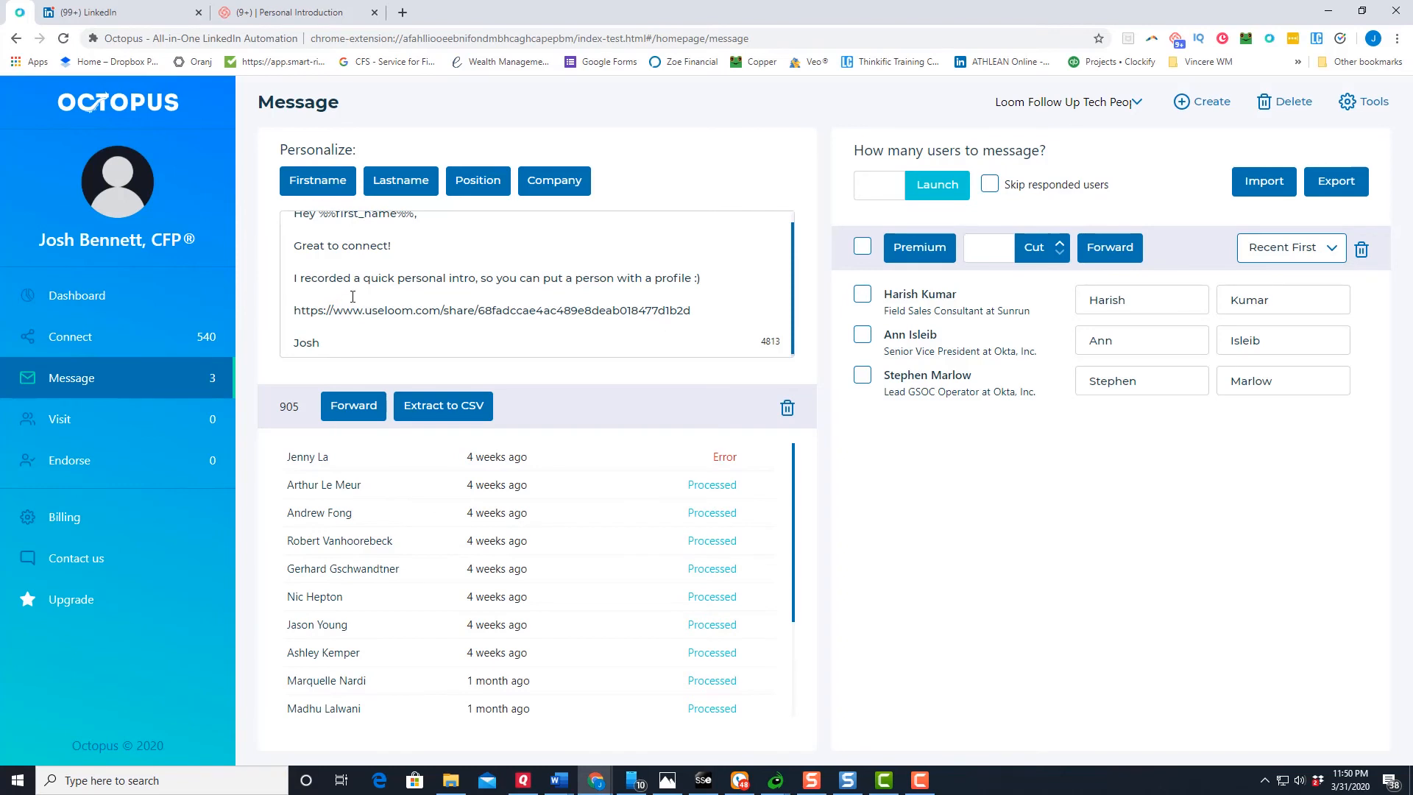
pyautogui.scroll(3)
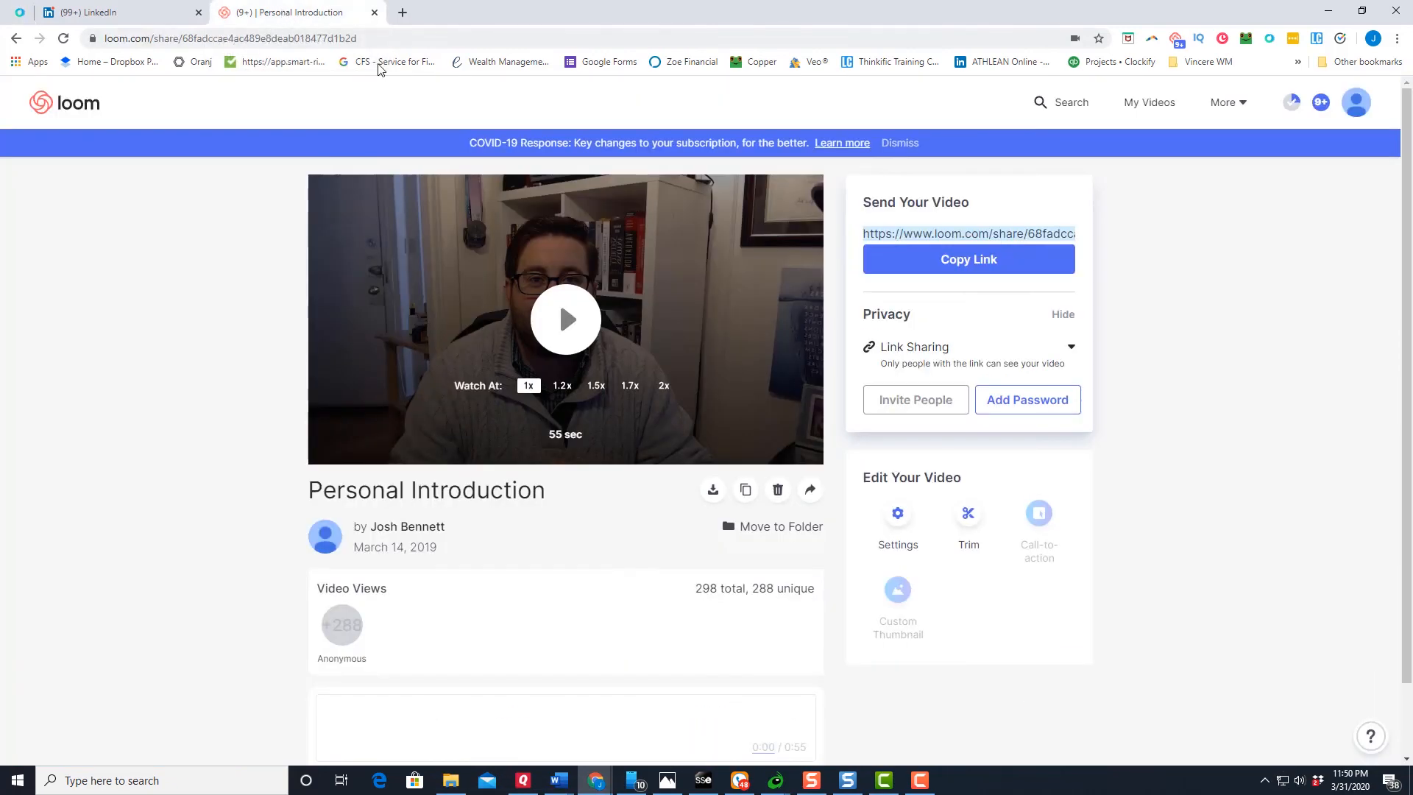
pyautogui.moveTo(389, 61)
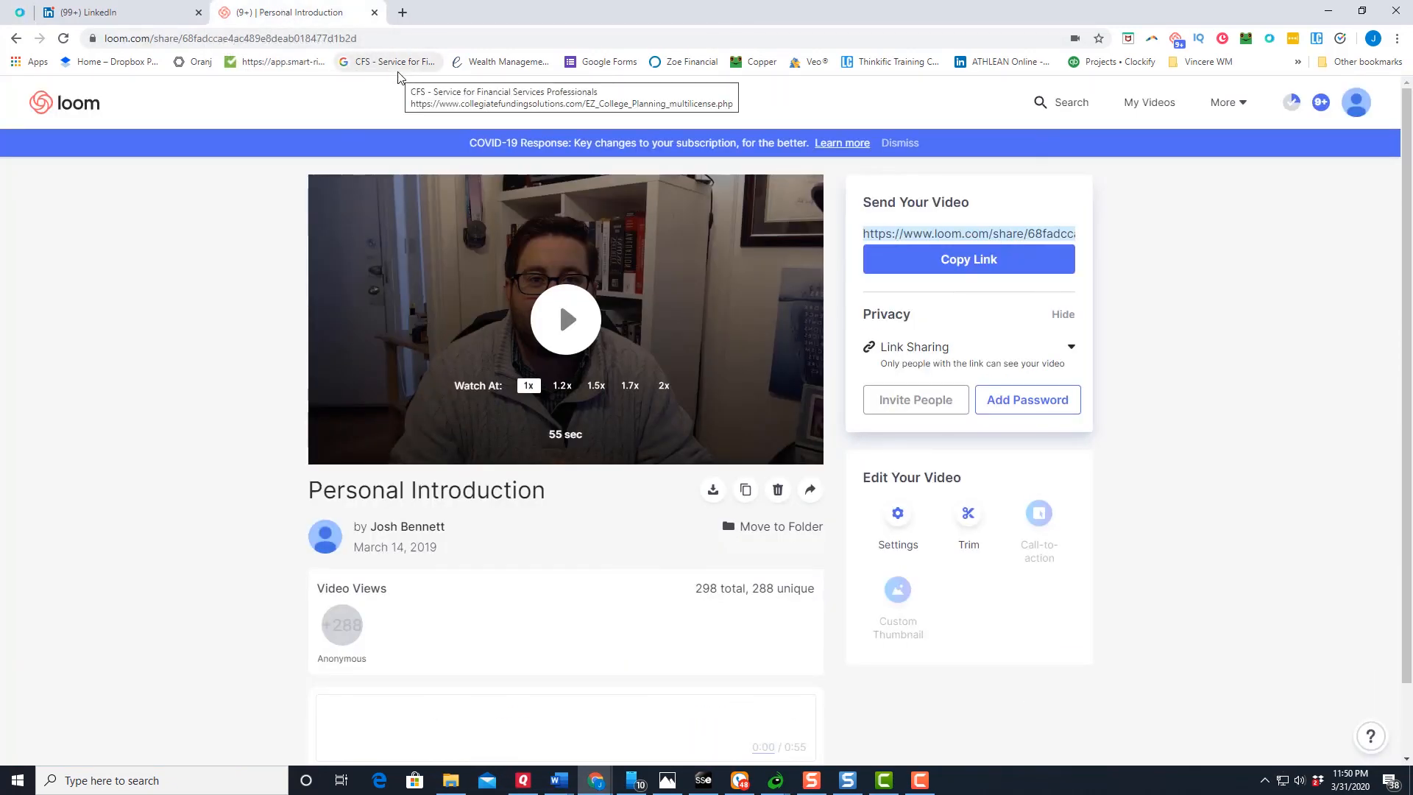
pyautogui.moveTo(396, 84)
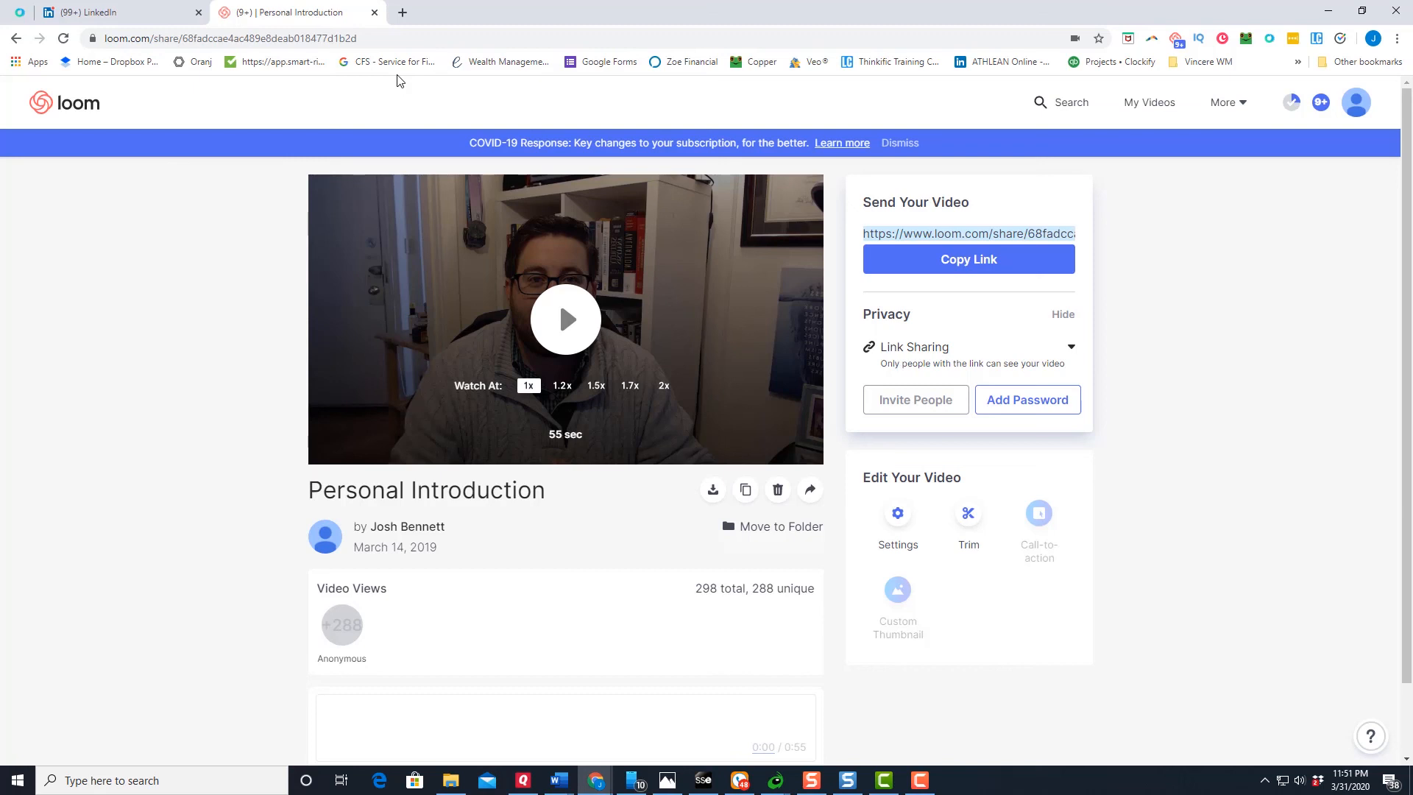
pyautogui.moveTo(406, 107)
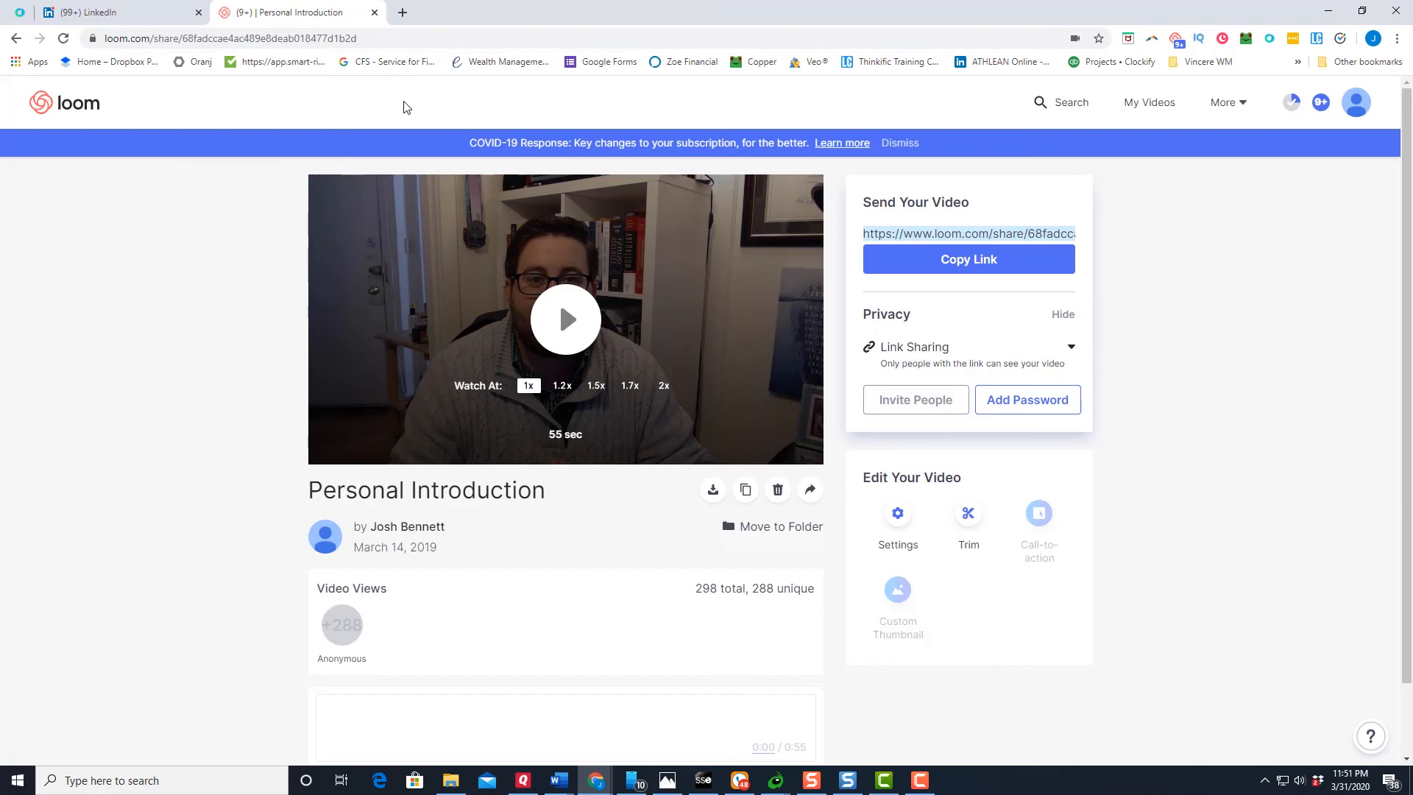